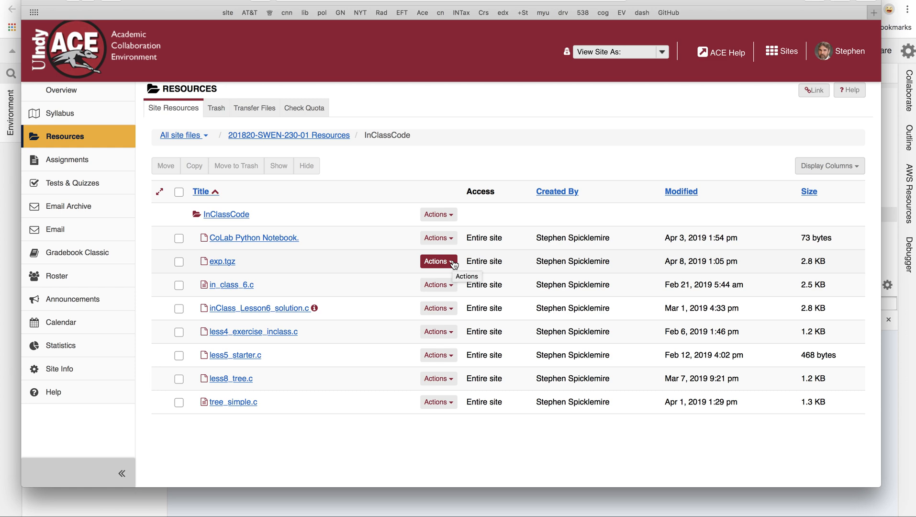
mouse_move(500, 146)
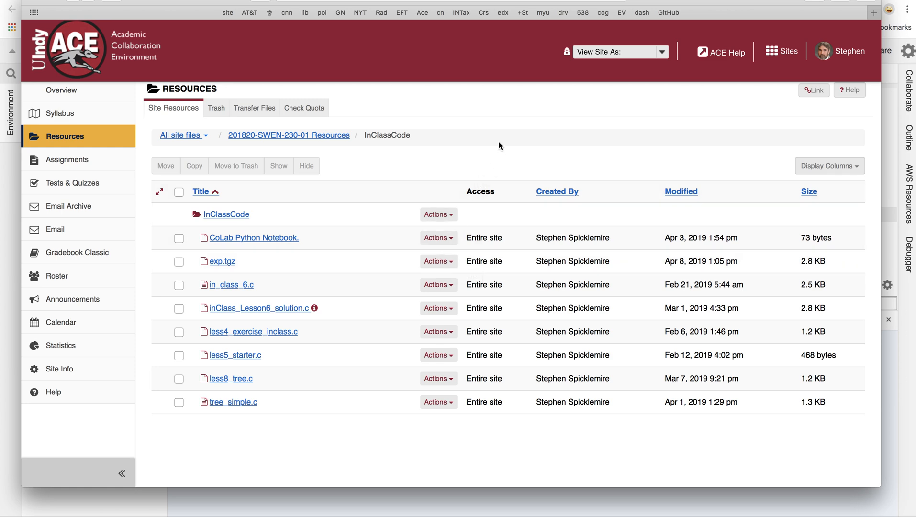
mouse_move(440, 167)
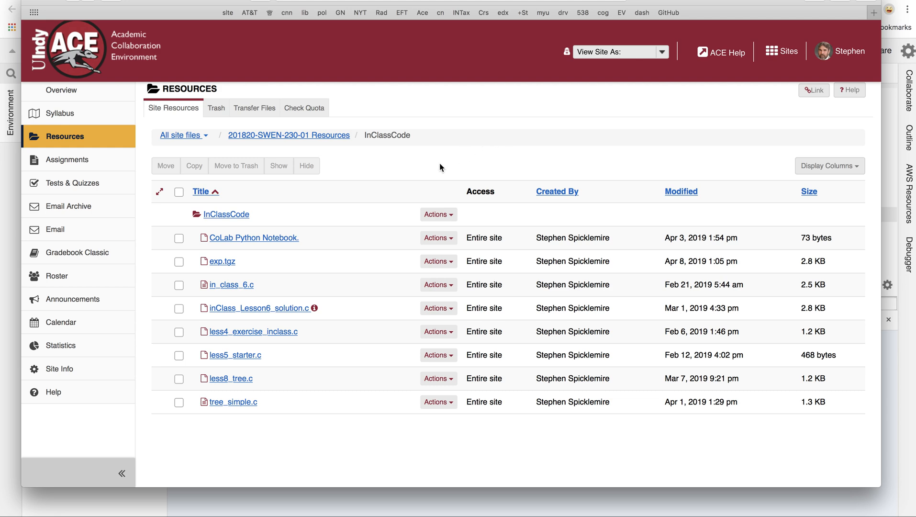
mouse_move(305, 169)
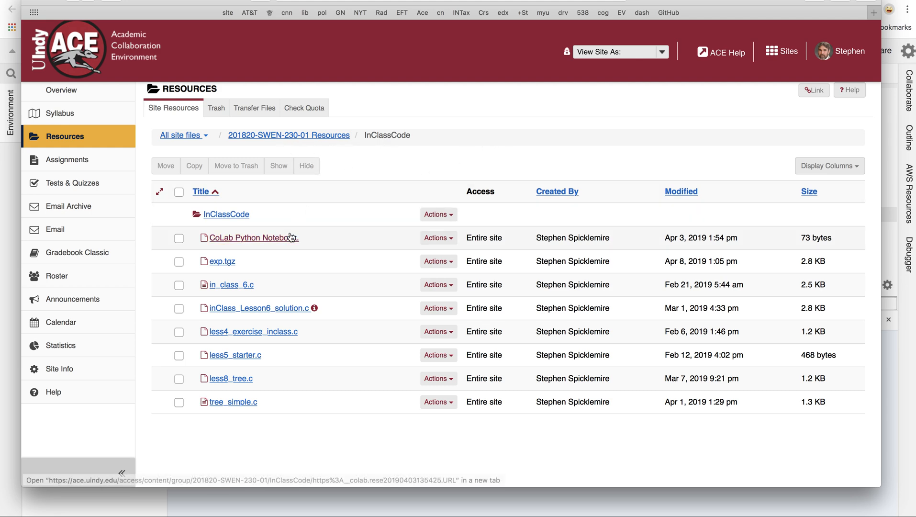
mouse_move(214, 271)
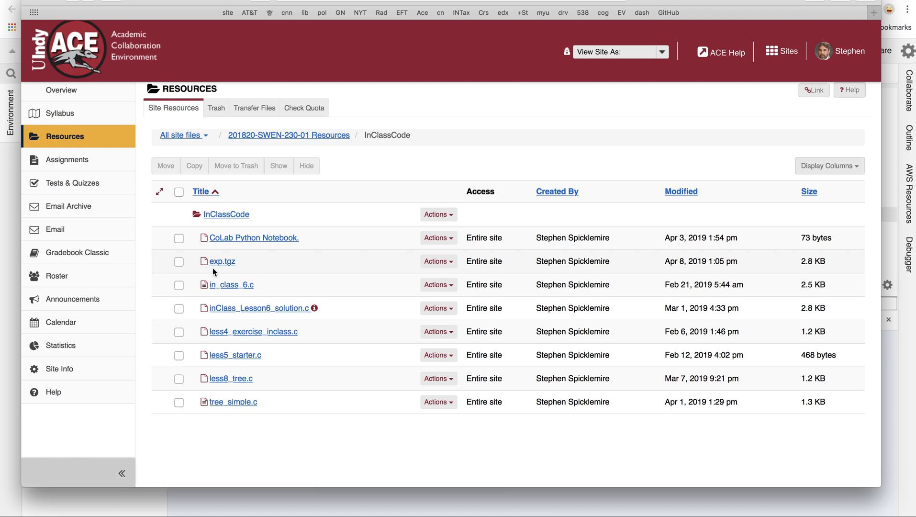
mouse_move(222, 261)
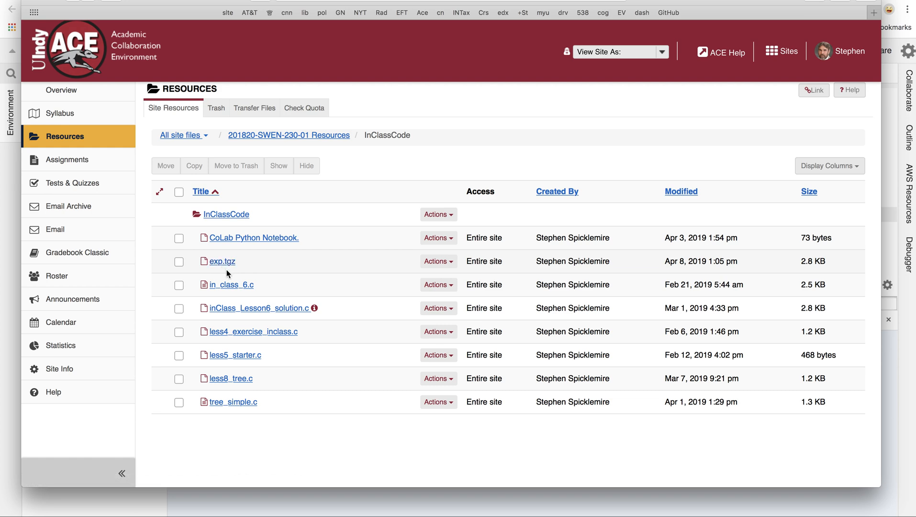
mouse_move(226, 272)
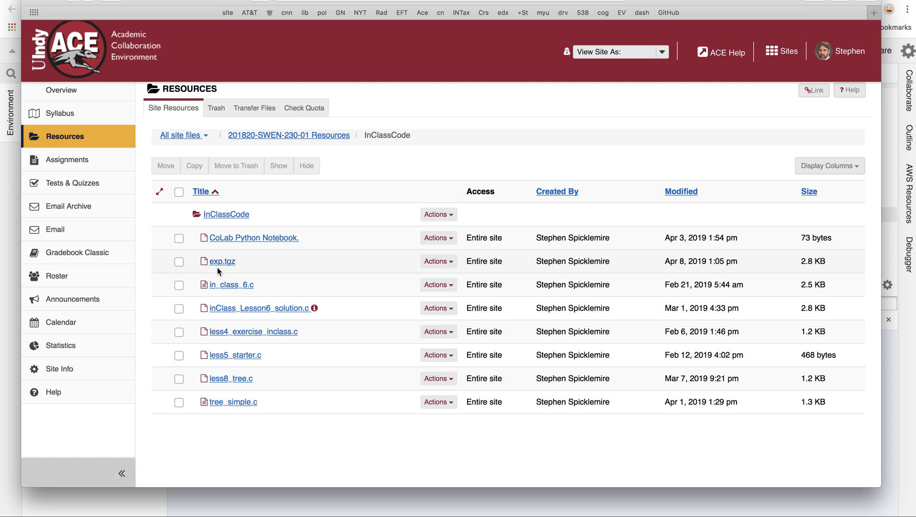
mouse_move(224, 271)
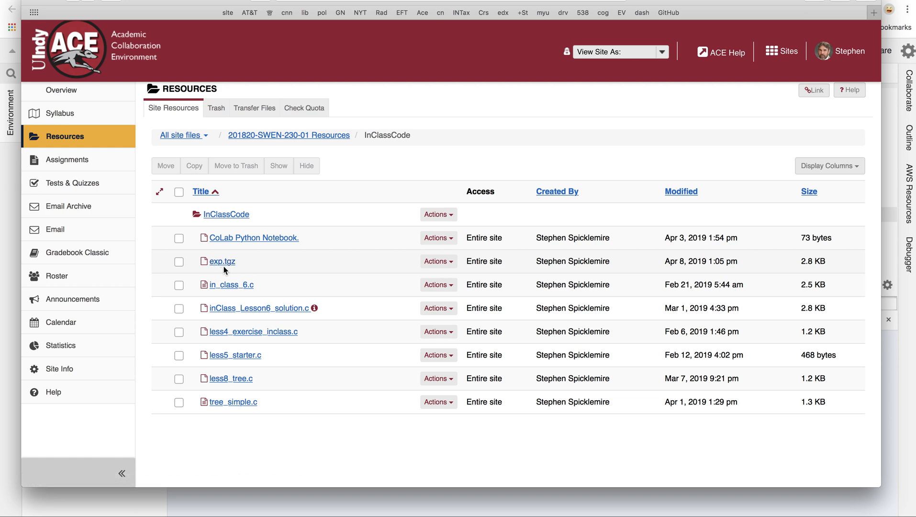
mouse_move(222, 261)
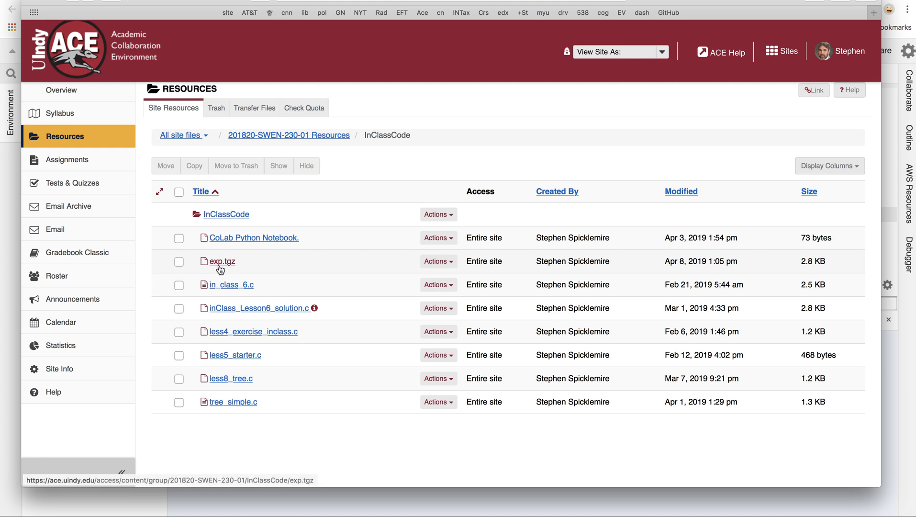
mouse_move(260, 262)
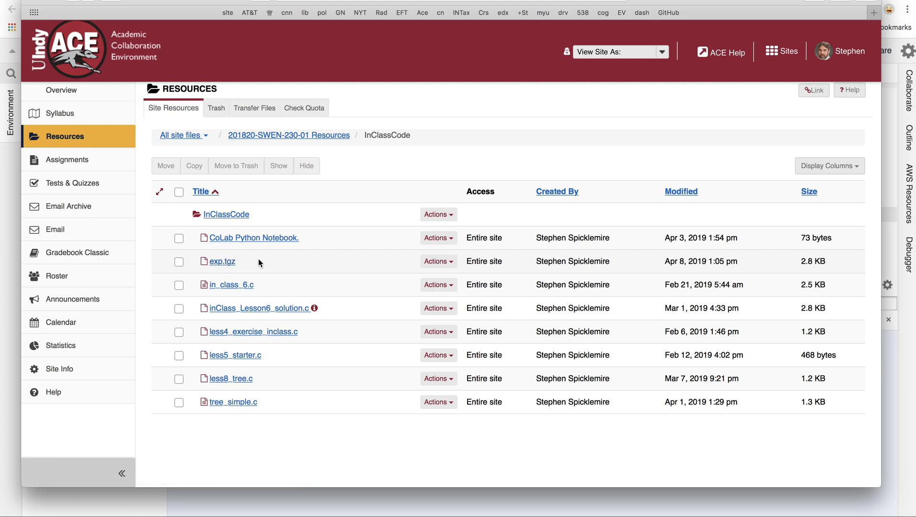
mouse_move(221, 270)
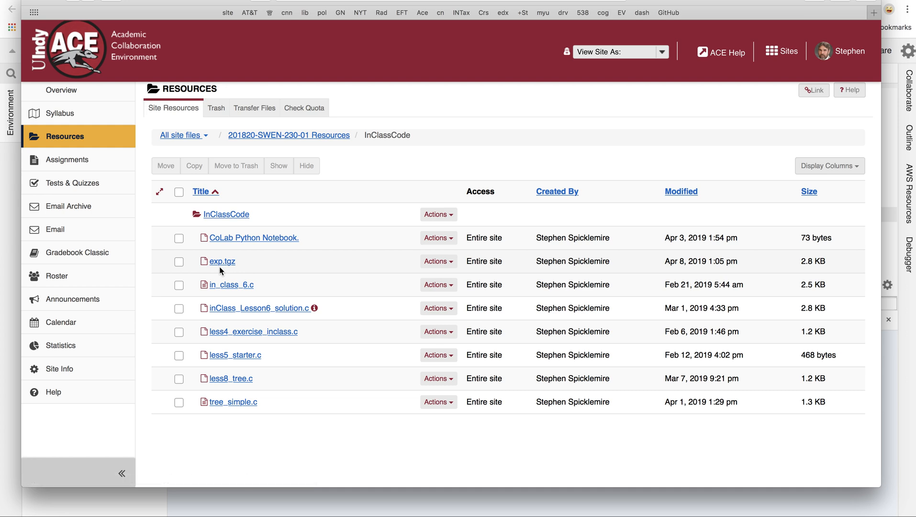
mouse_move(223, 260)
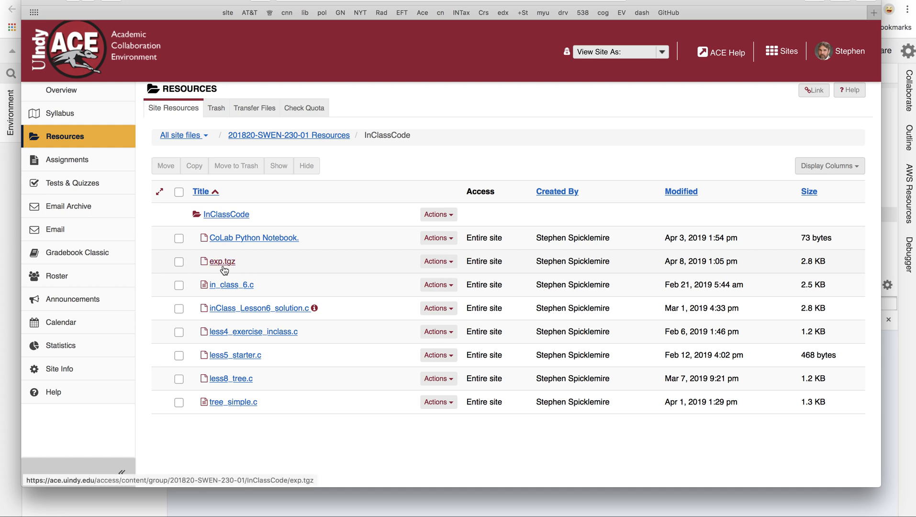
mouse_move(227, 270)
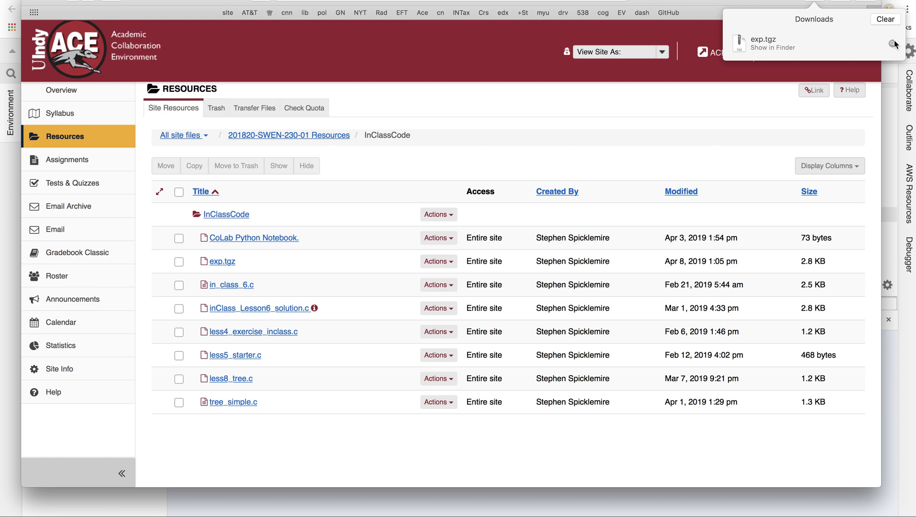
- Upload exp.tgz from the computer into the Cloud9 workspace via File > Upload Local Files
left_click(770, 47)
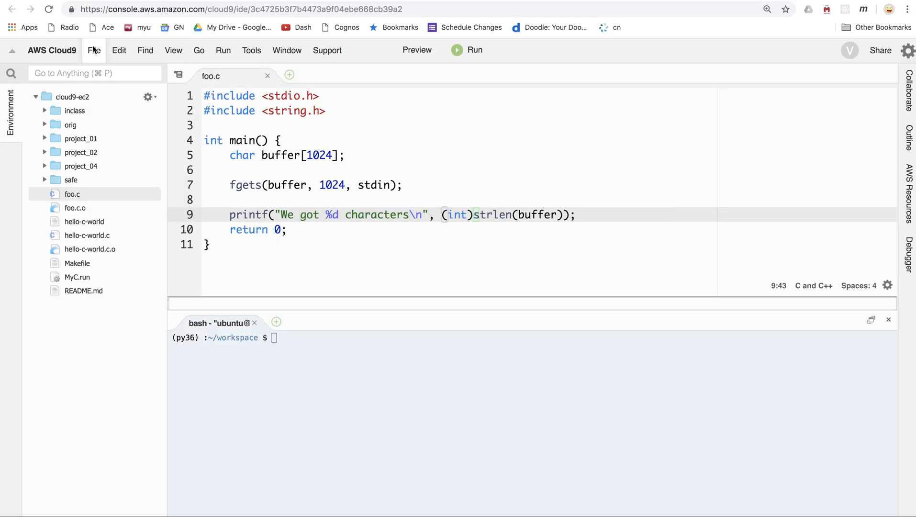
left_click(94, 51)
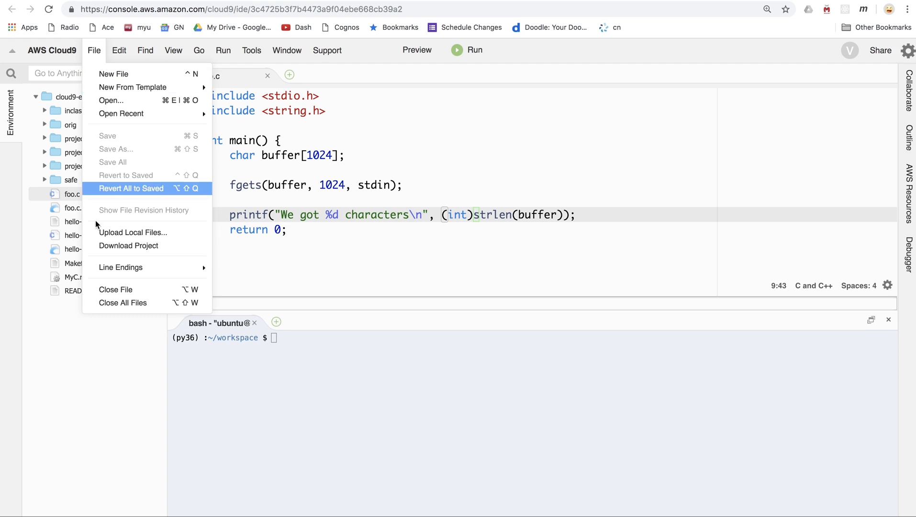
left_click(133, 232)
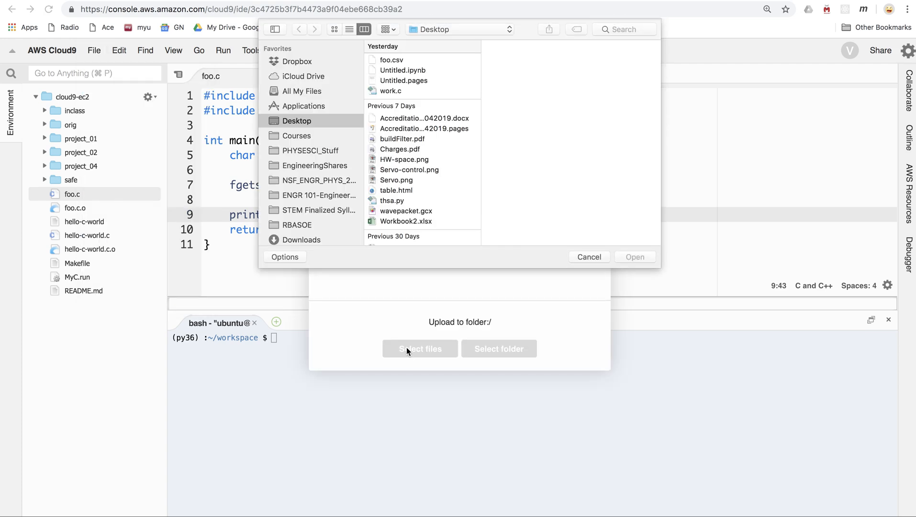
scroll("down", 3)
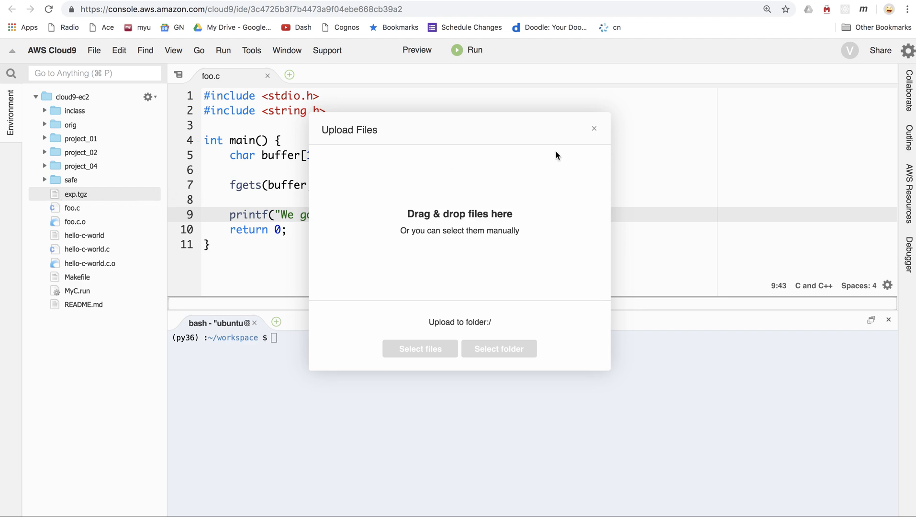
left_click(594, 128)
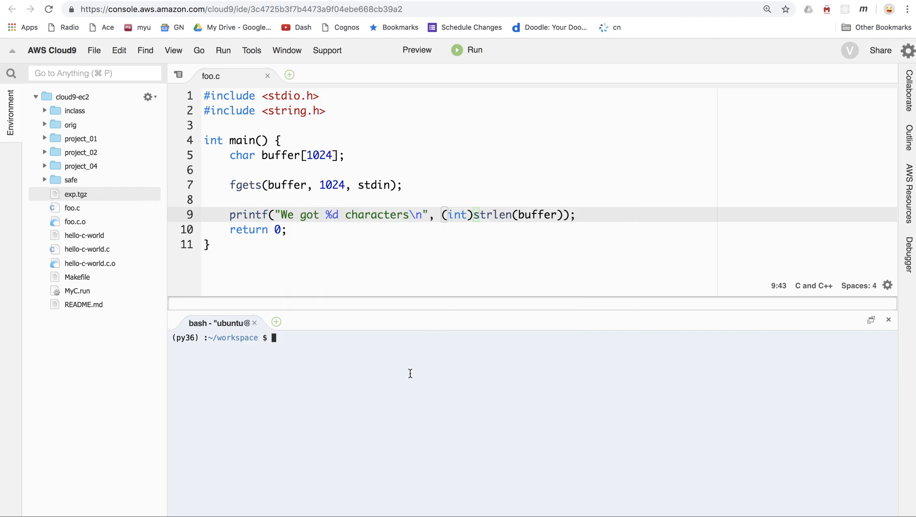
- List the .gz files and extract exp.tgz with tar -xvzf into the exp folder
type("ls -la *gz")
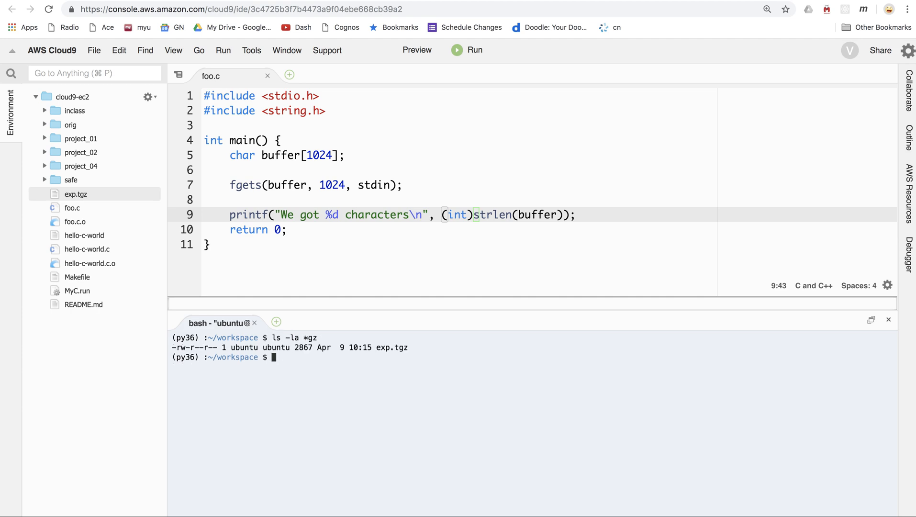
type("tar")
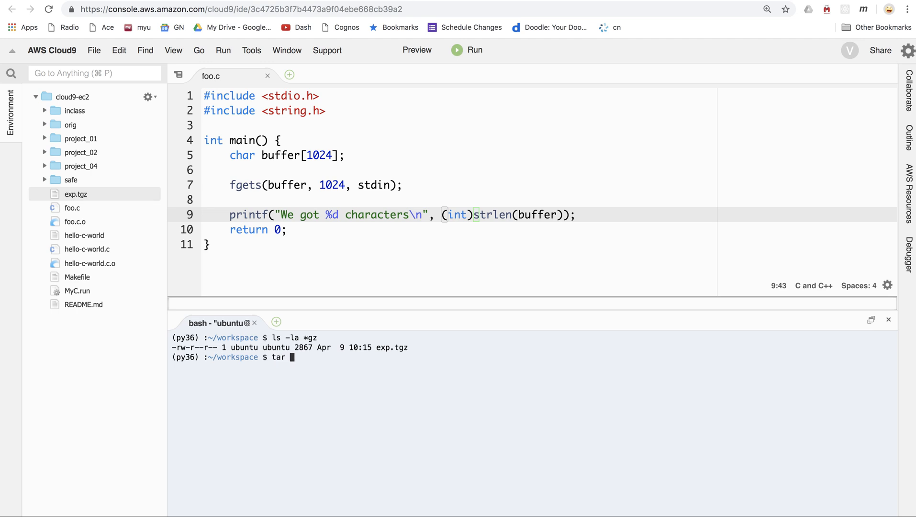
type("-")
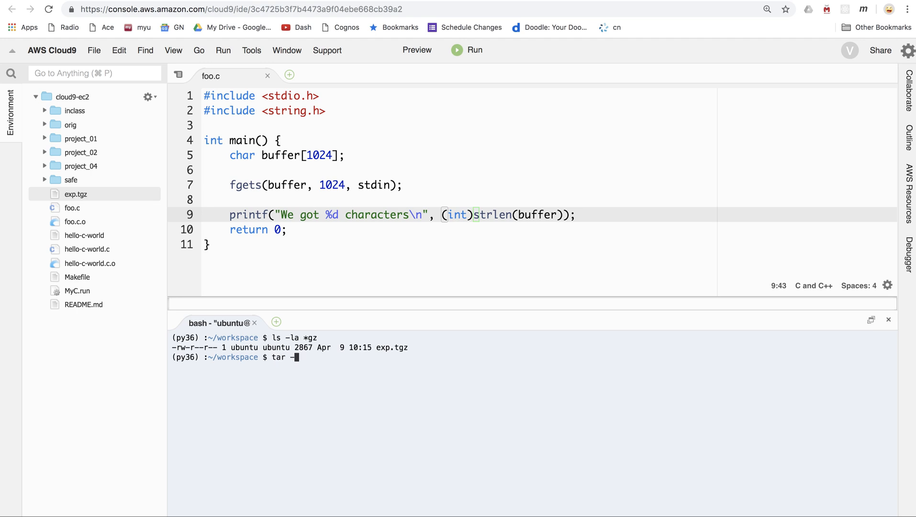
type("x")
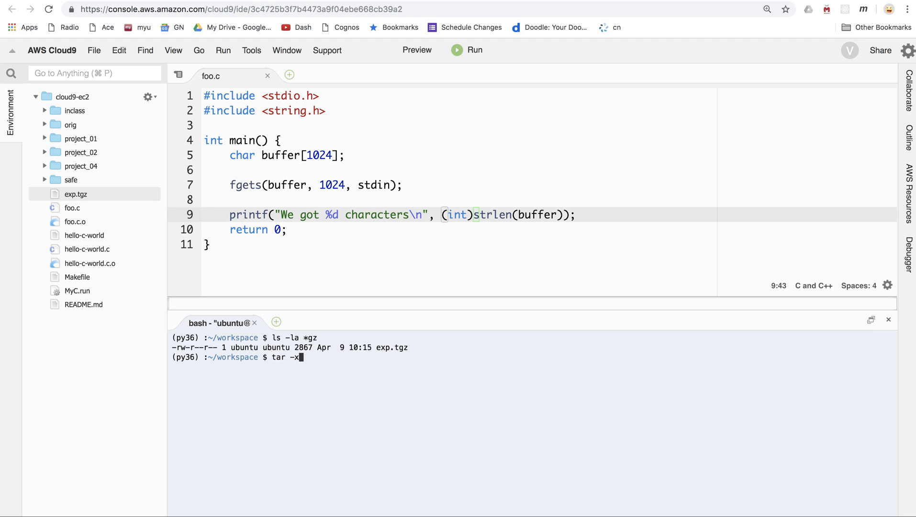
type("v")
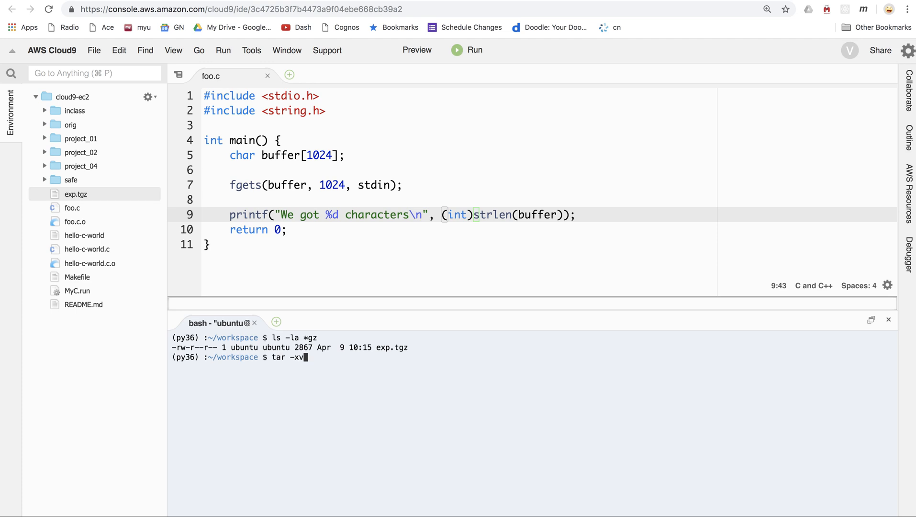
type("z")
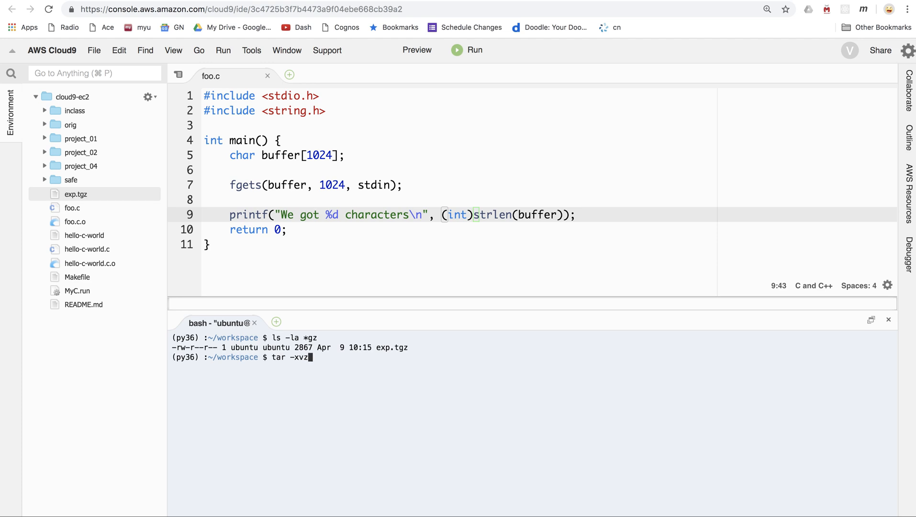
type("f")
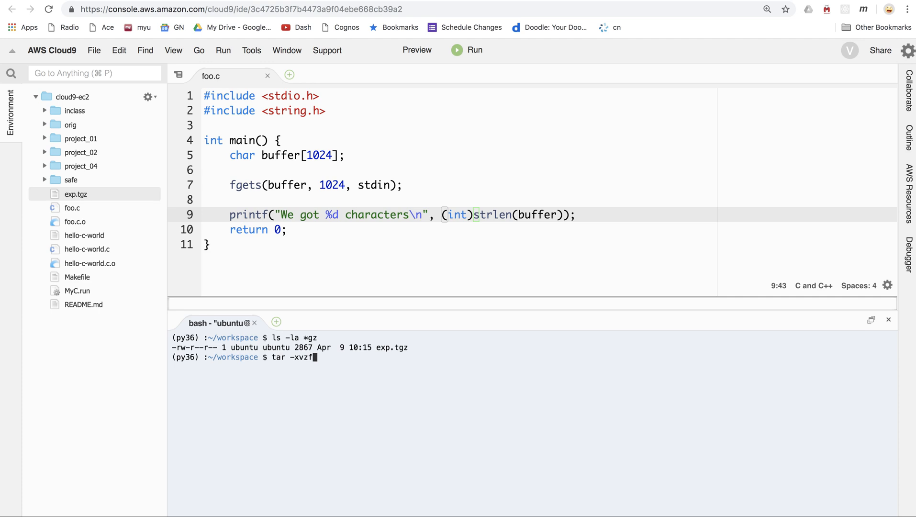
type("exp.tgz")
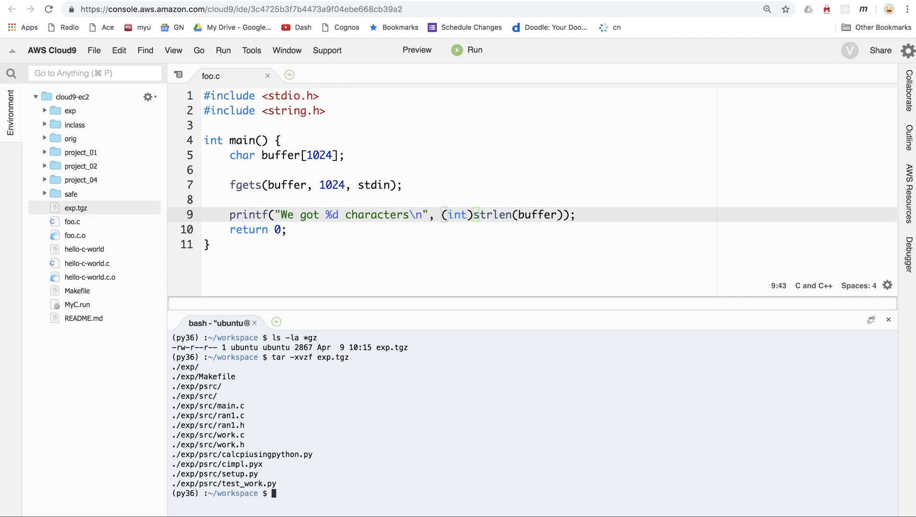
type("cd exp/")
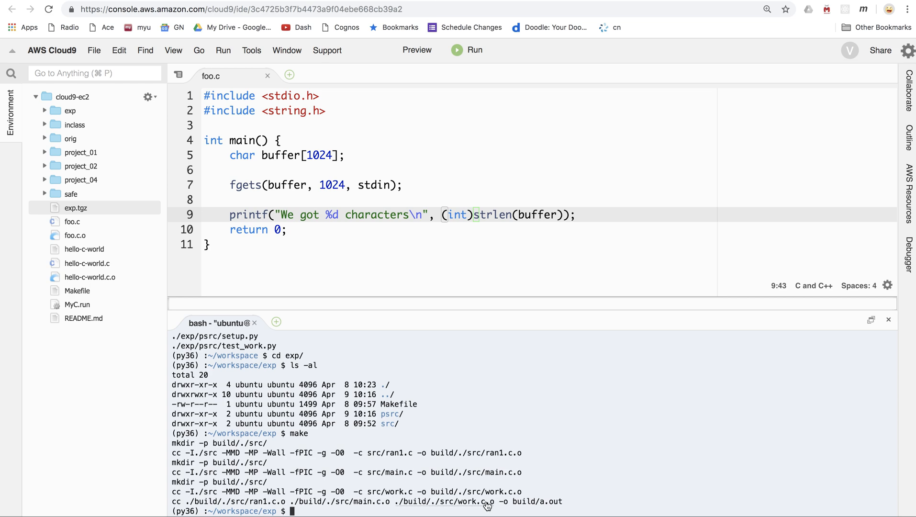
mouse_move(494, 496)
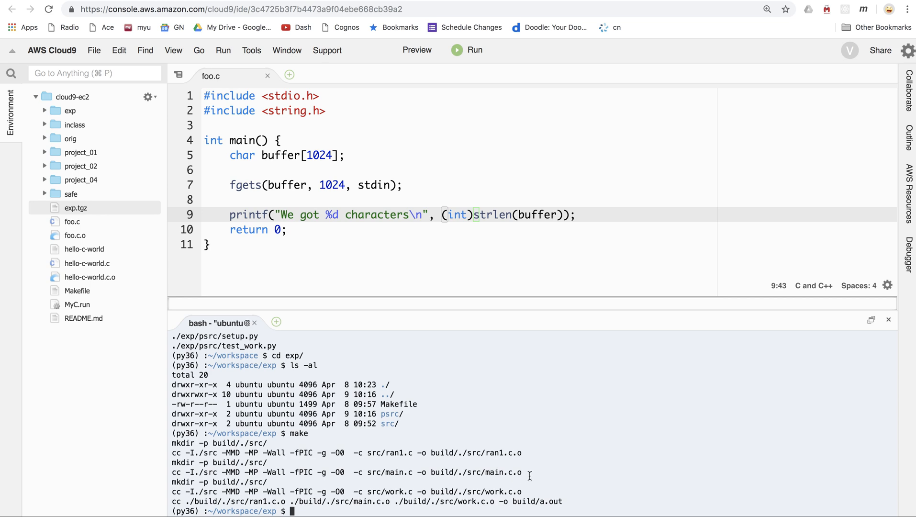
mouse_move(481, 471)
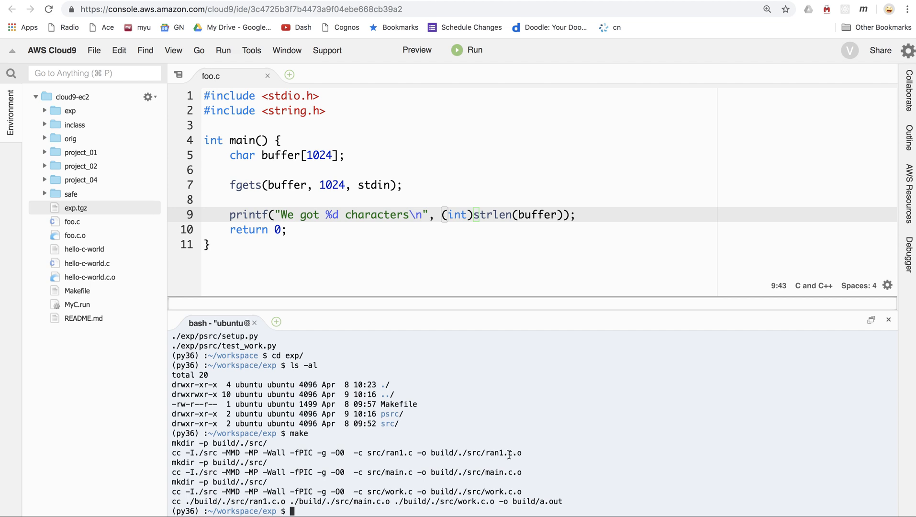
- Run ./build/a.out with 1000 iterations and scroll through the index,val histogram output
type("./")
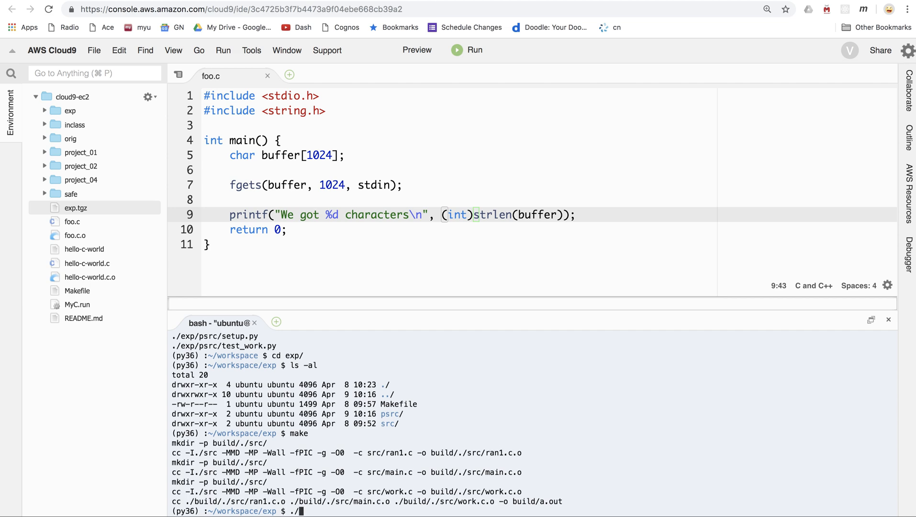
type("build/a.out")
type("1000")
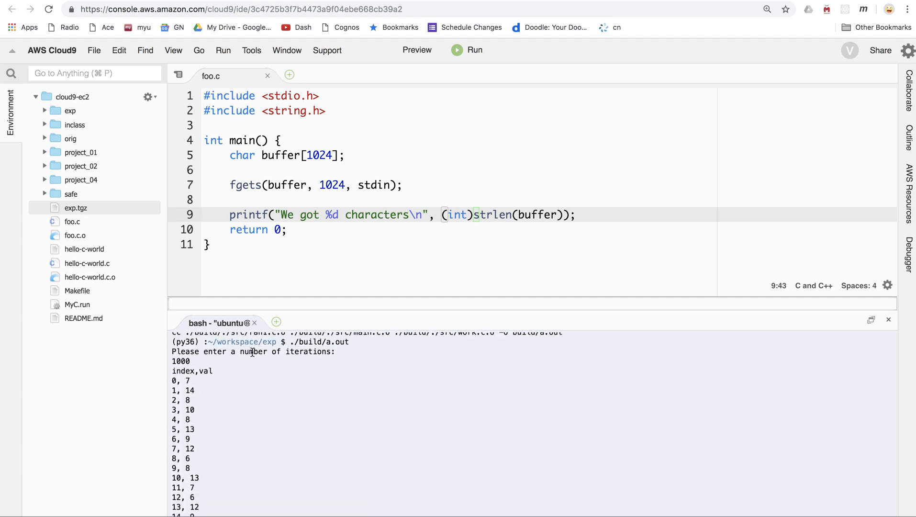
scroll("down", 3)
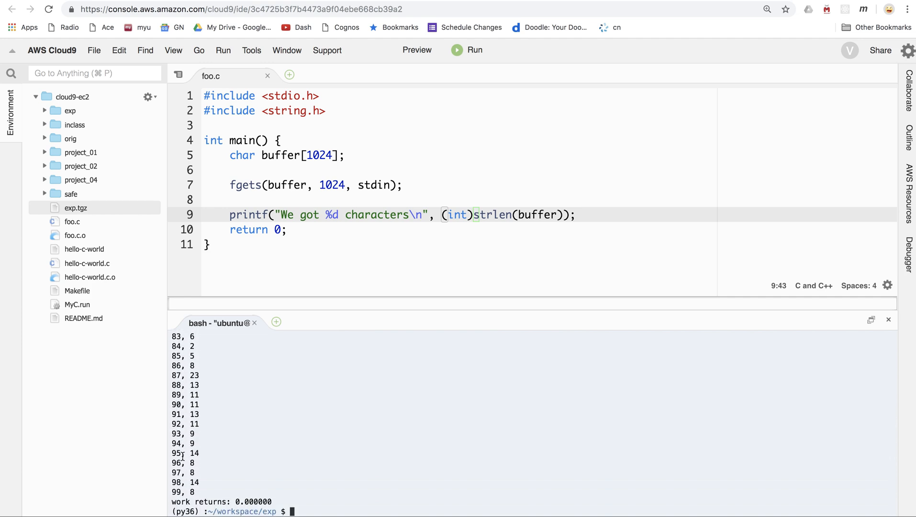
scroll("up", 3)
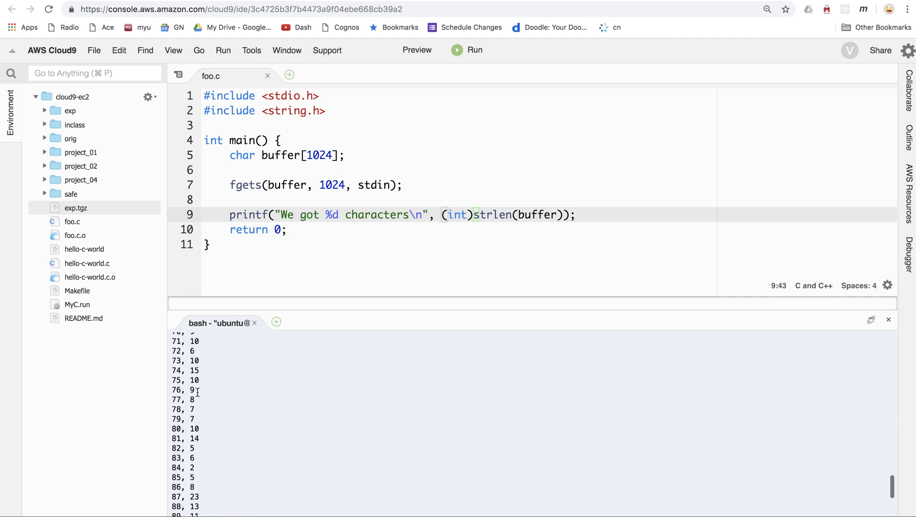
scroll("up", 3)
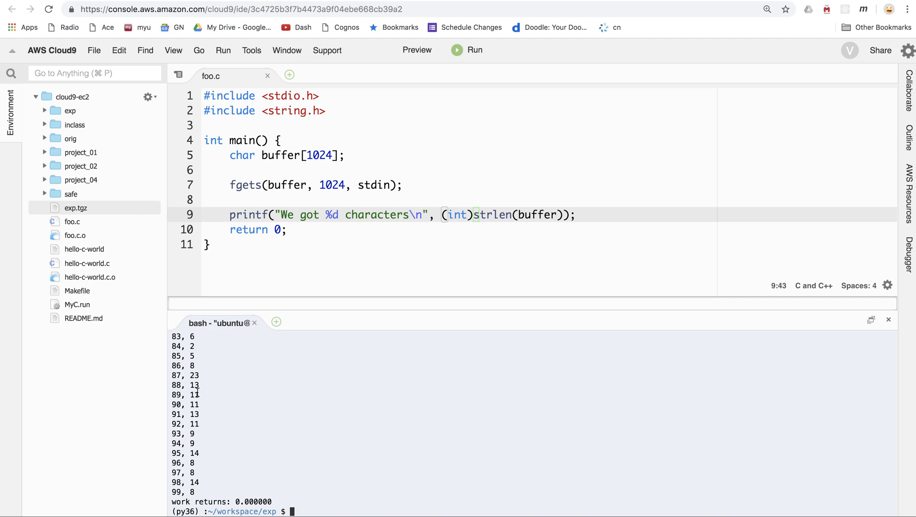
- List the exp folder with ls -la, showing the new build directory
type("ls -la")
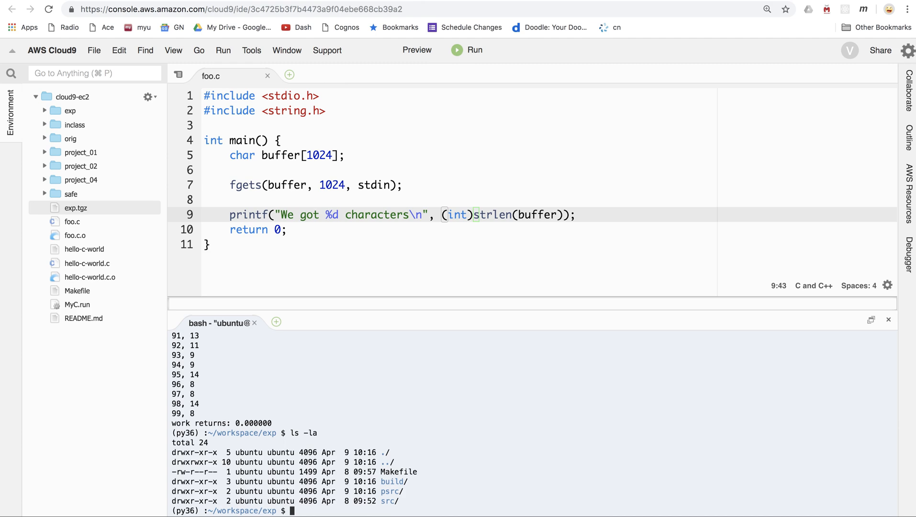
mouse_move(46, 117)
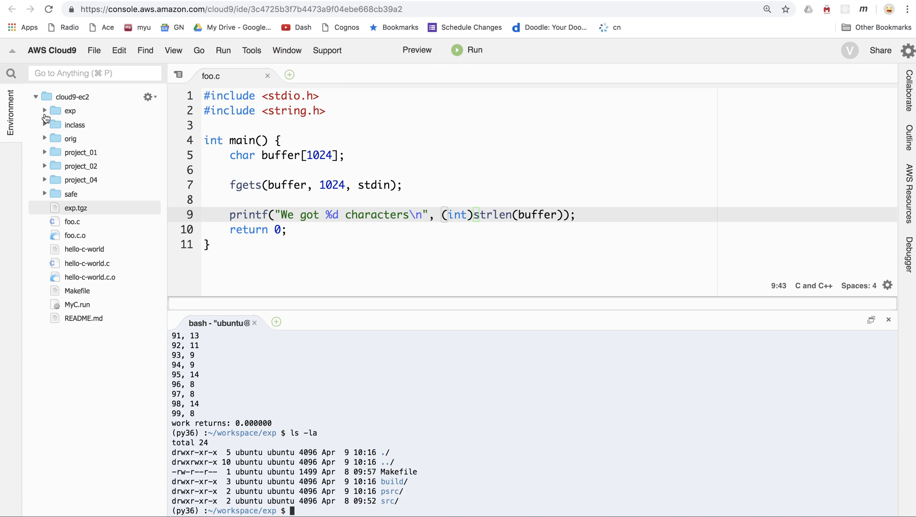
- Expand the exp and src folders, open main.c and read through it
left_click(69, 110)
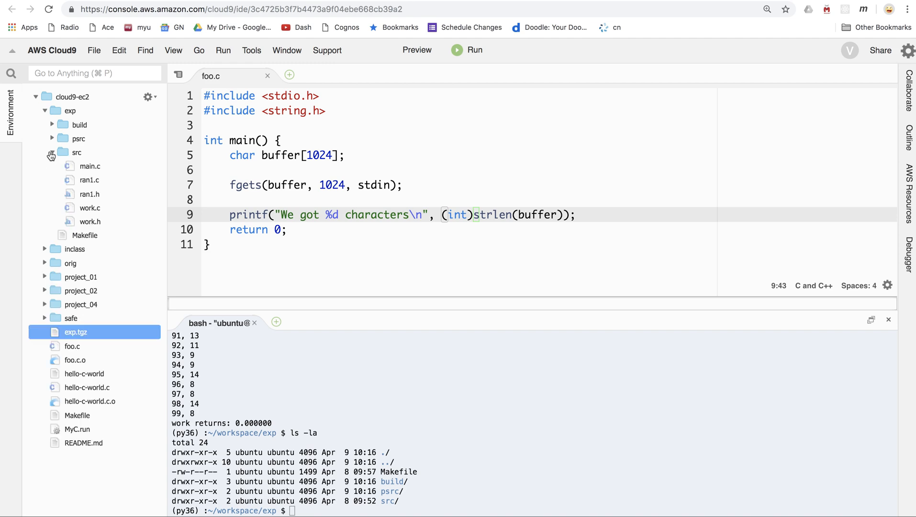
left_click(89, 166)
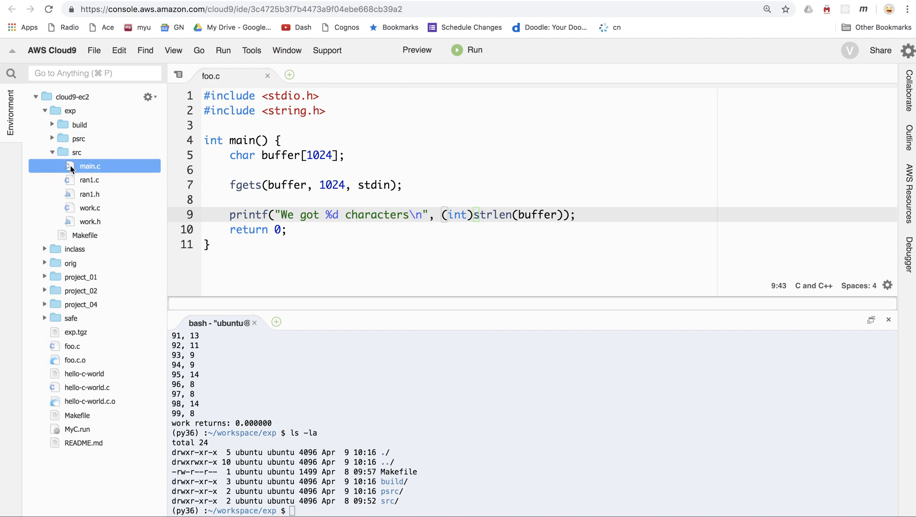
double_click(89, 166)
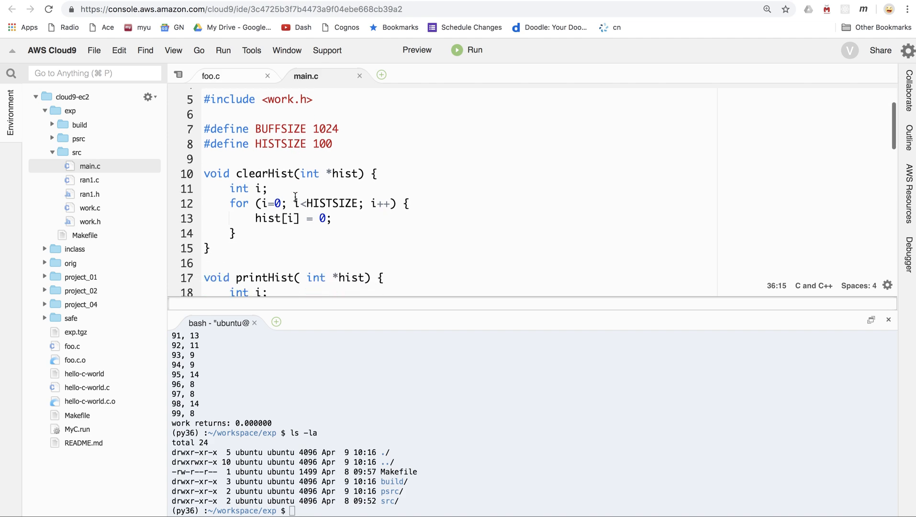
scroll("down", 3)
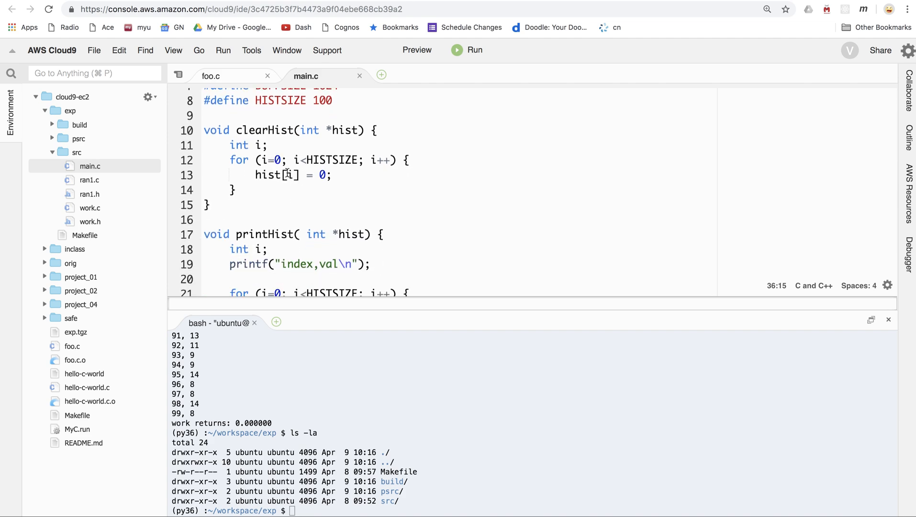
scroll("down", 3)
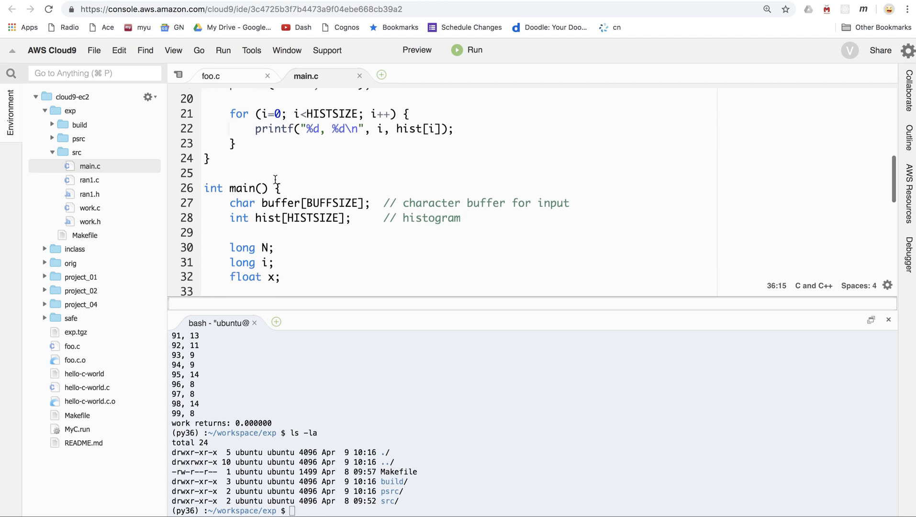
scroll("down", 3)
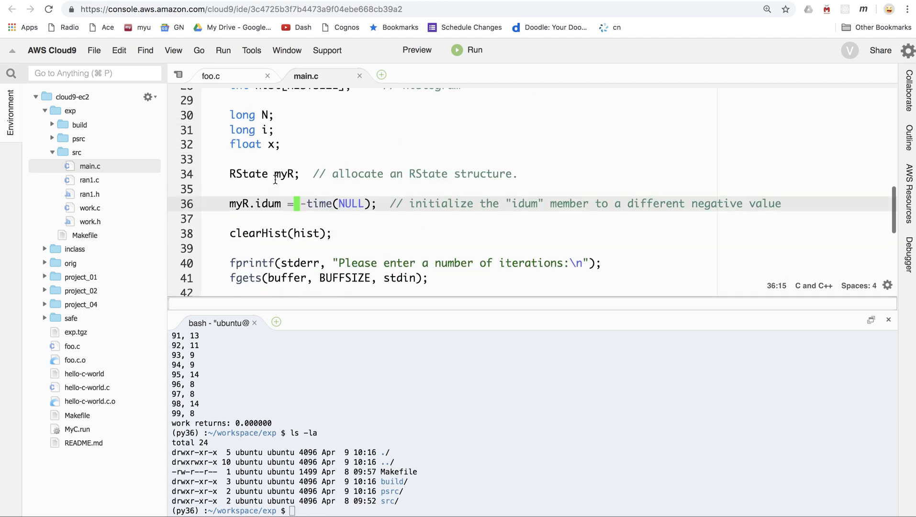
scroll("down", 3)
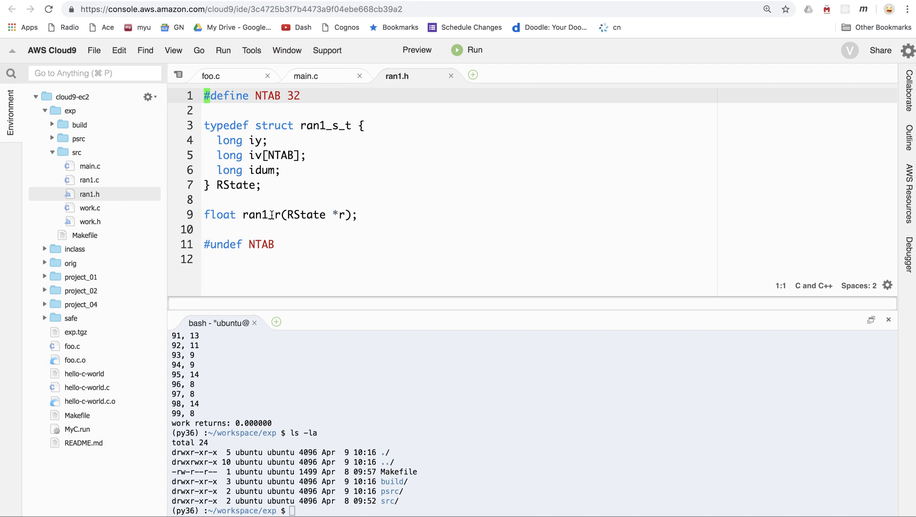
- Review the ran1_r function in ran1.c, then return to main.c's histogram loop
left_click(89, 180)
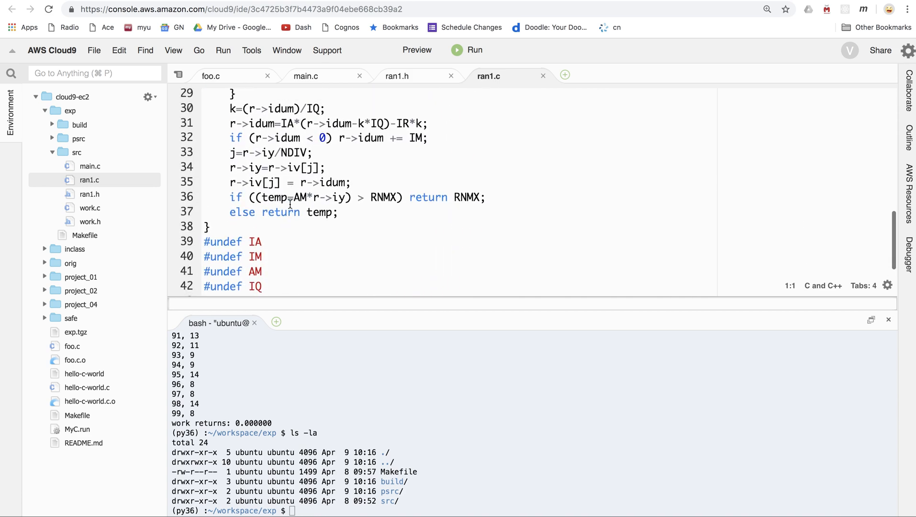
scroll("up", 3)
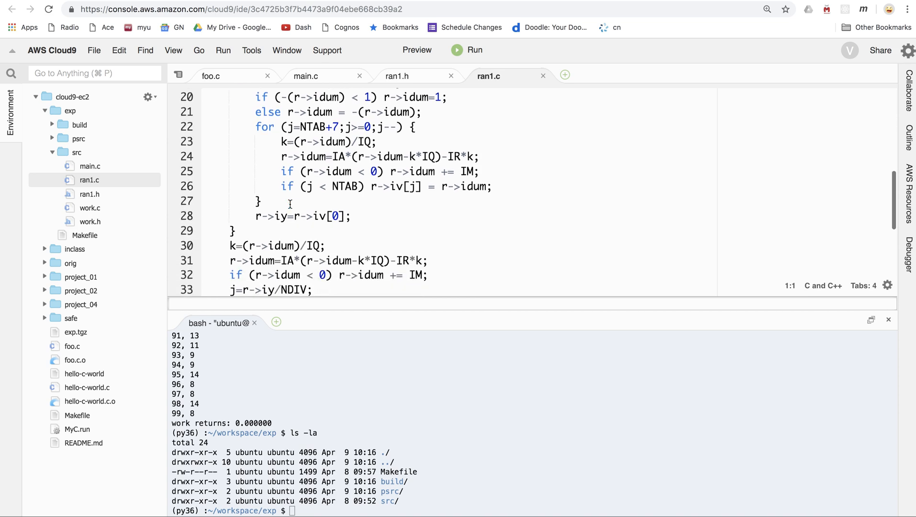
scroll("down", 3)
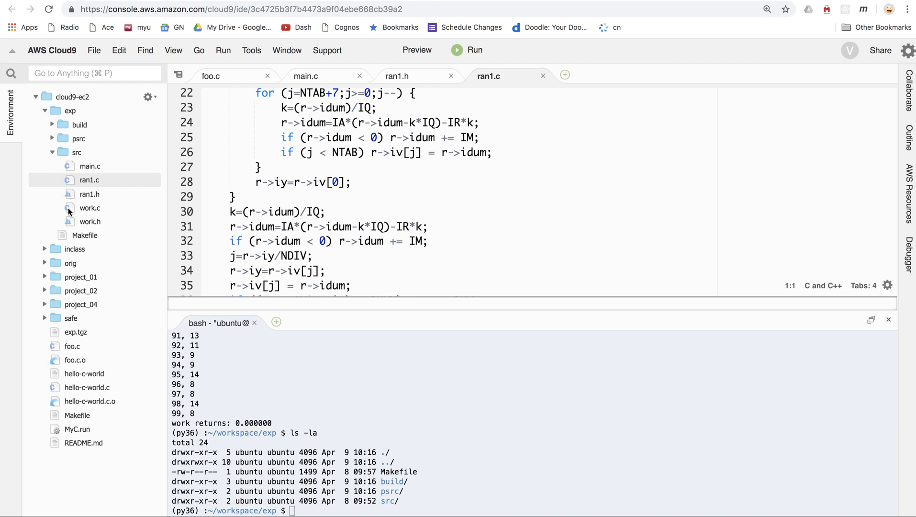
mouse_move(89, 208)
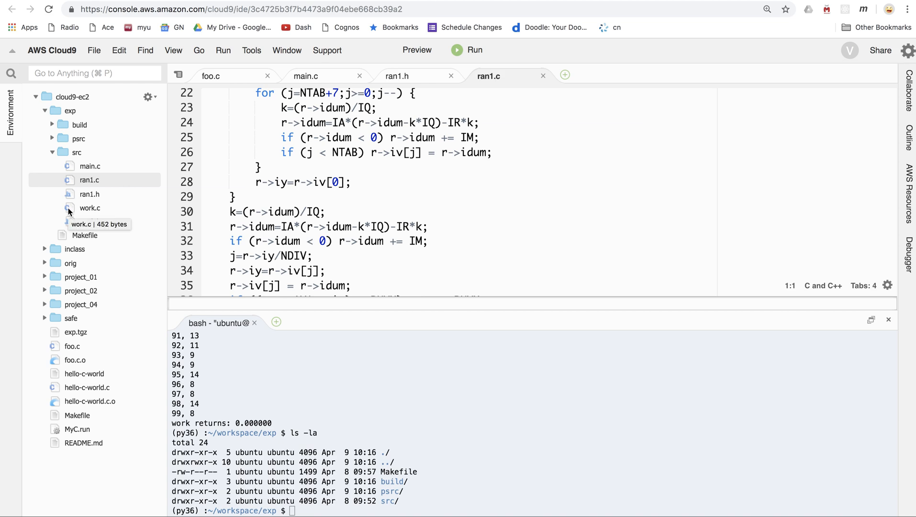
left_click(90, 166)
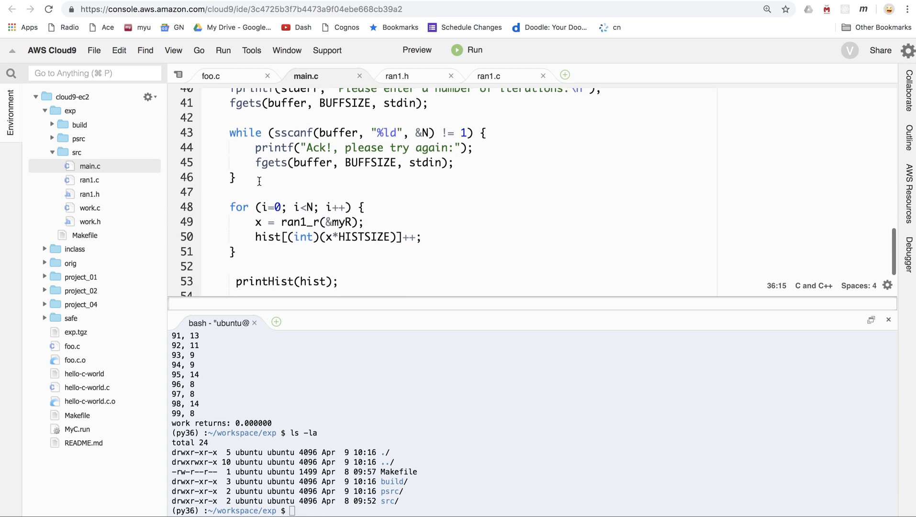
- Scroll through main.c to review the includes and the HISTSIZE 100 define
scroll("down", 3)
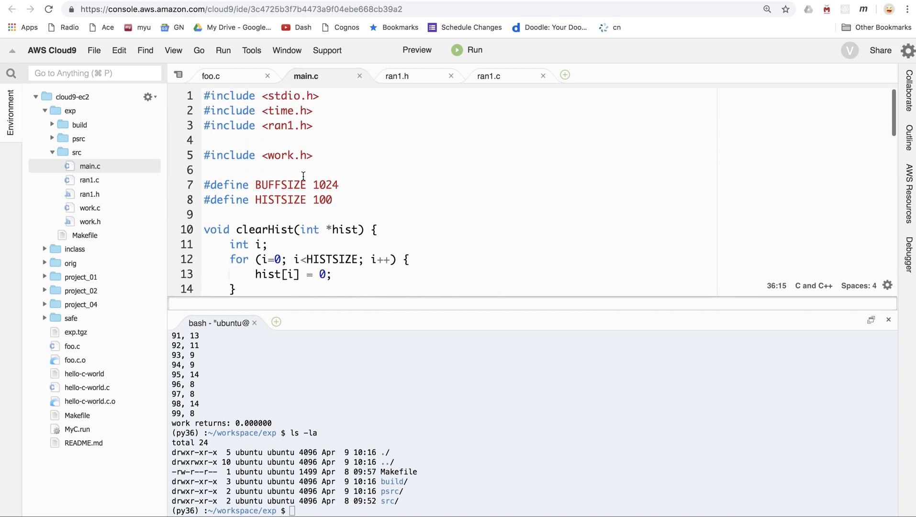
scroll("down", 3)
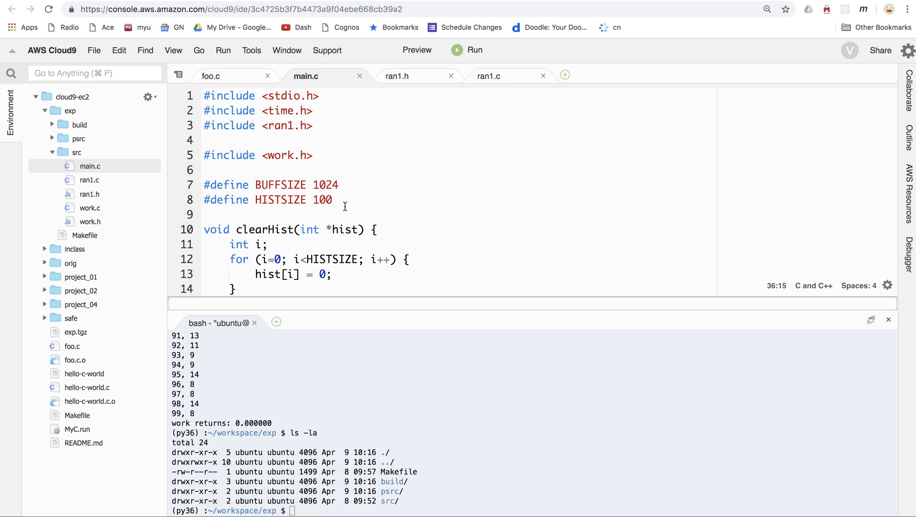
scroll("down", 3)
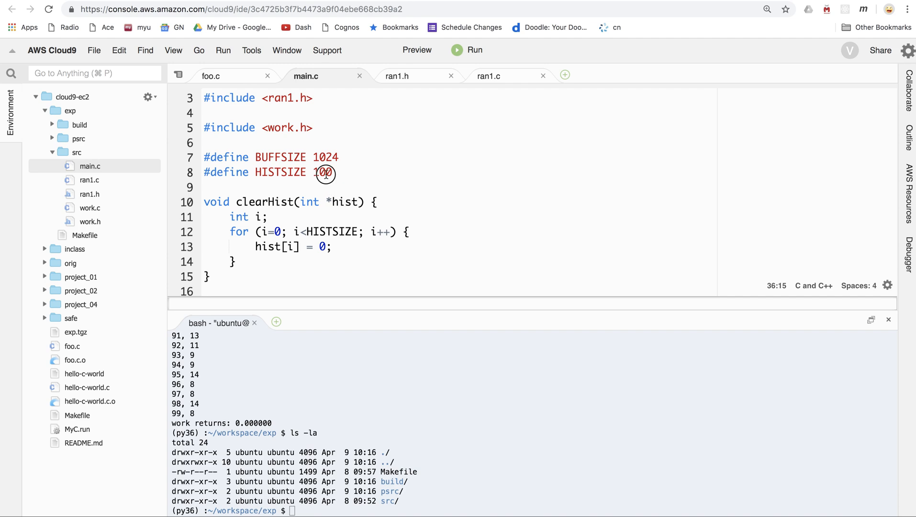
- Change HISTSIZE to 11 and add a blank line after the float x declaration
type("11")
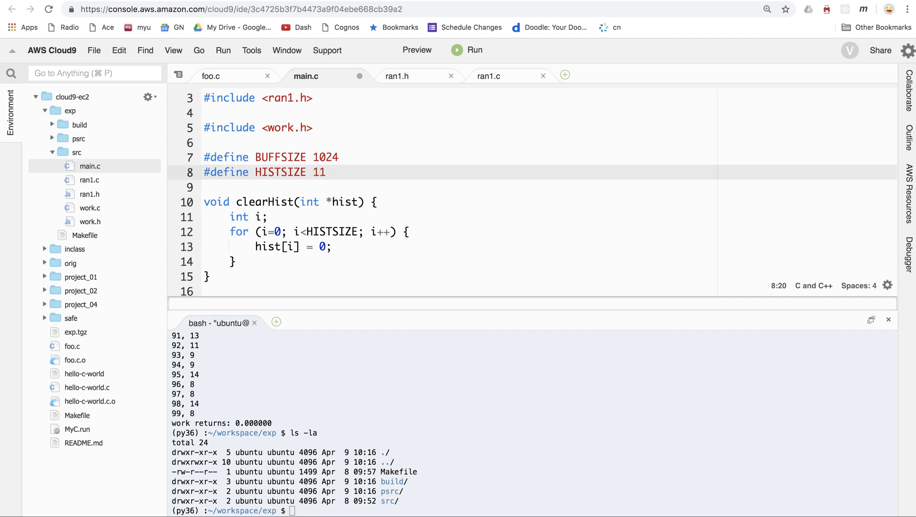
scroll("down", 3)
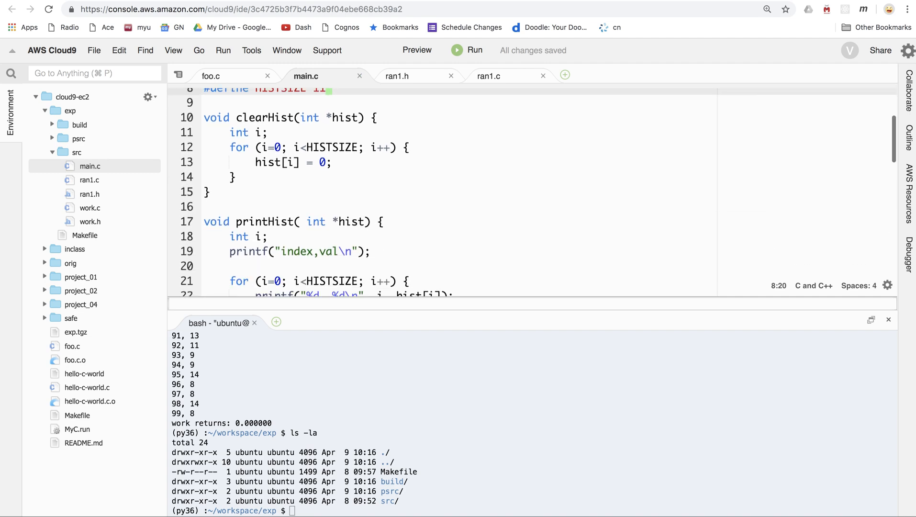
scroll("down", 3)
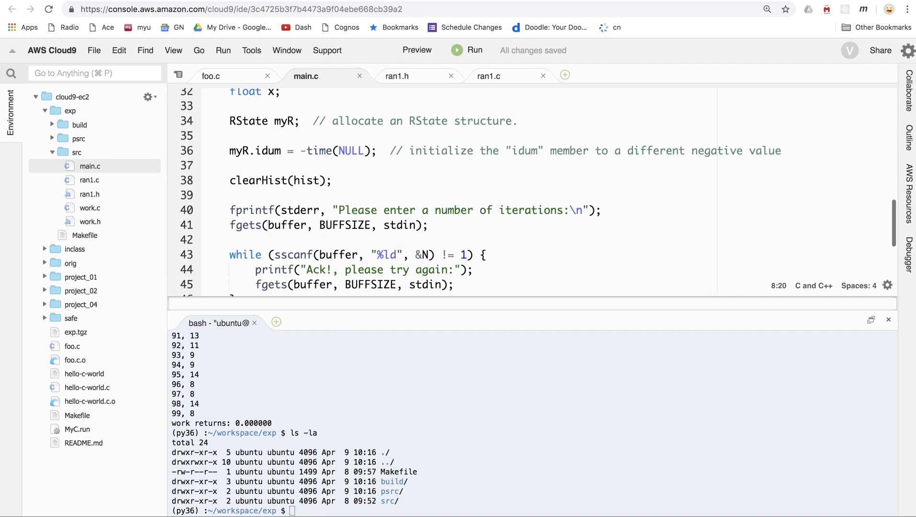
scroll("down", 3)
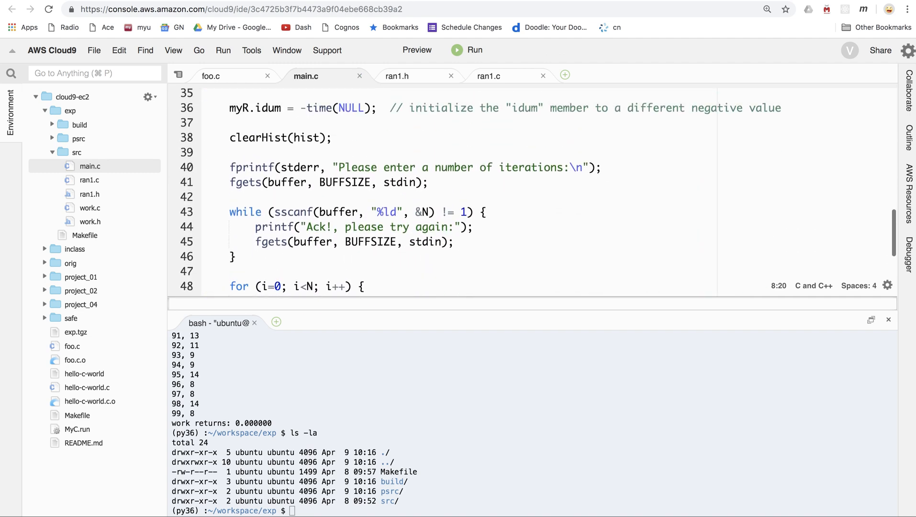
scroll("down", 3)
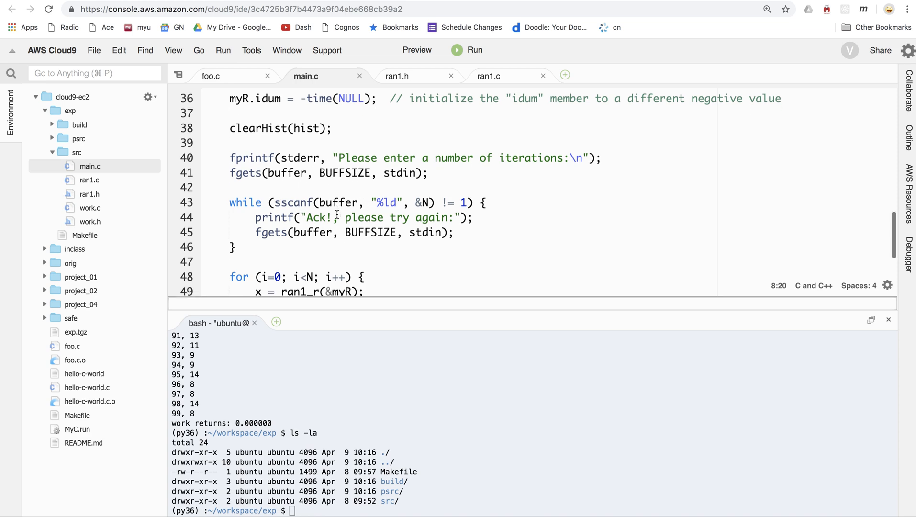
scroll("down", 3)
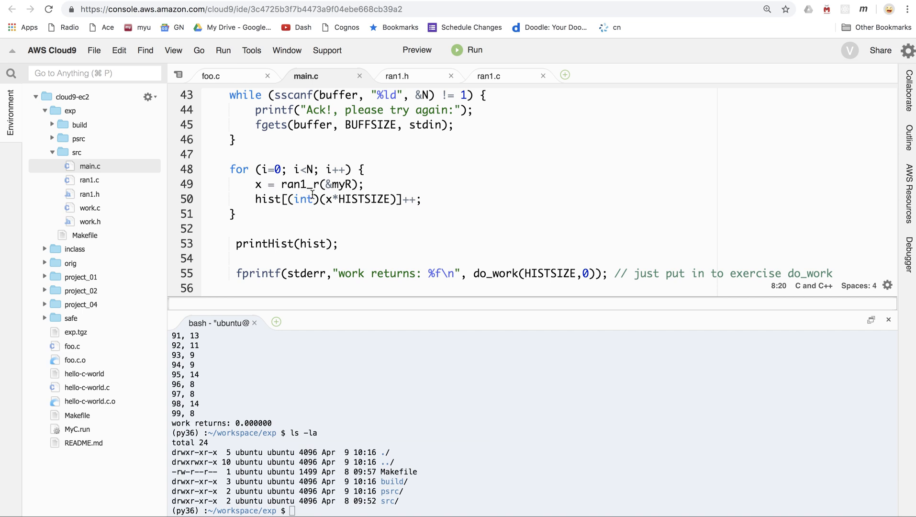
mouse_move(371, 193)
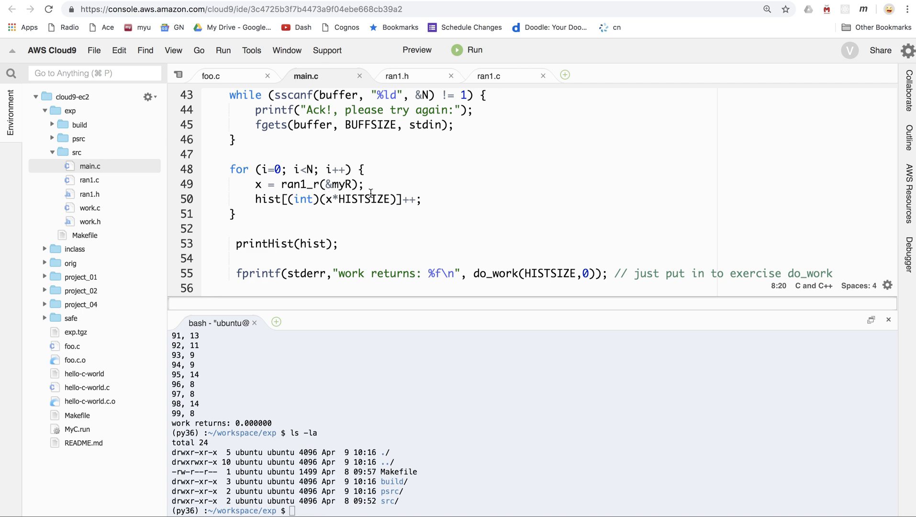
left_click(367, 184)
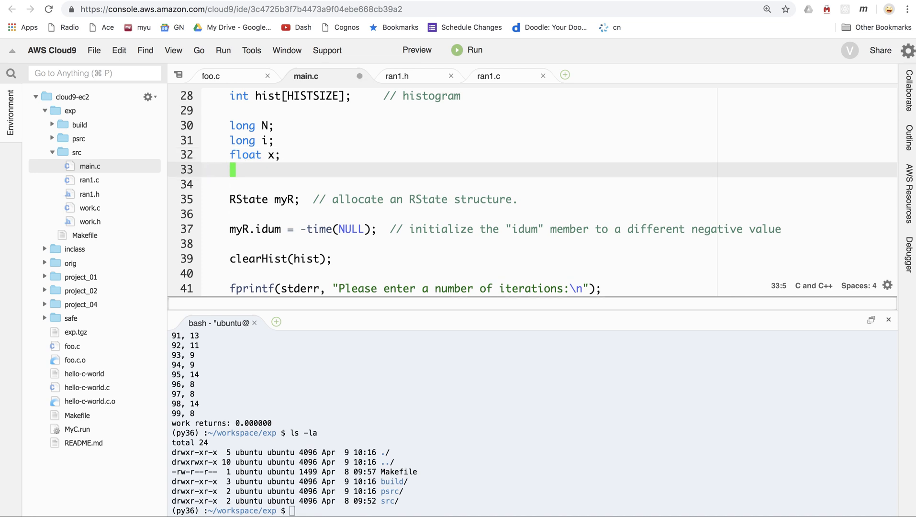
- Declare int die1, die2 and int sum among main's local variables
type("int d")
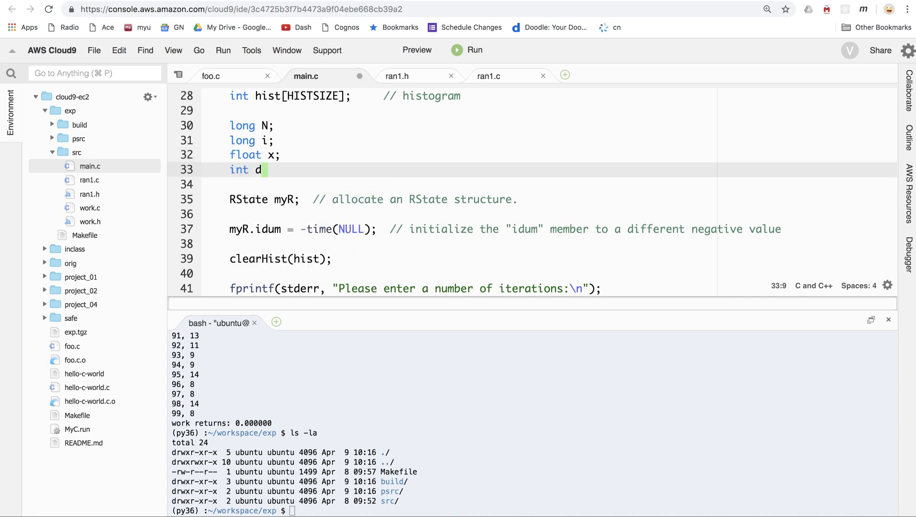
type("ie1, die2;")
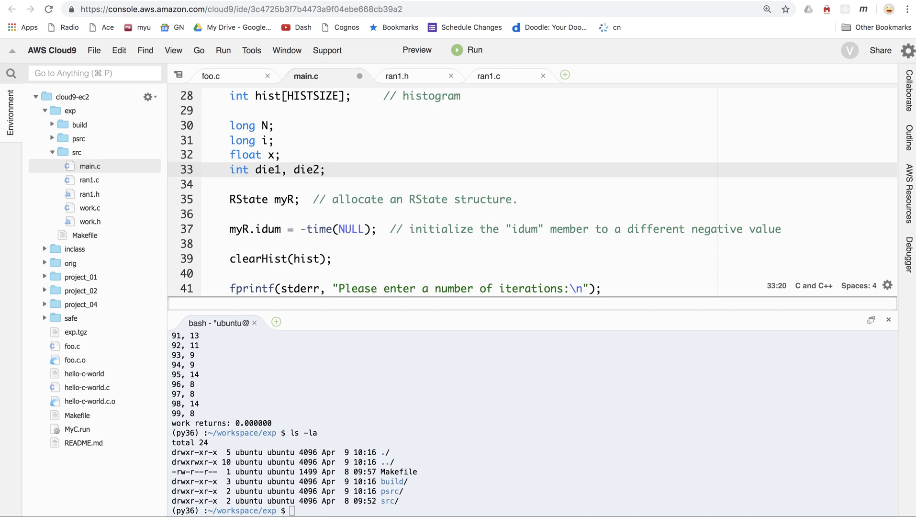
type("int su")
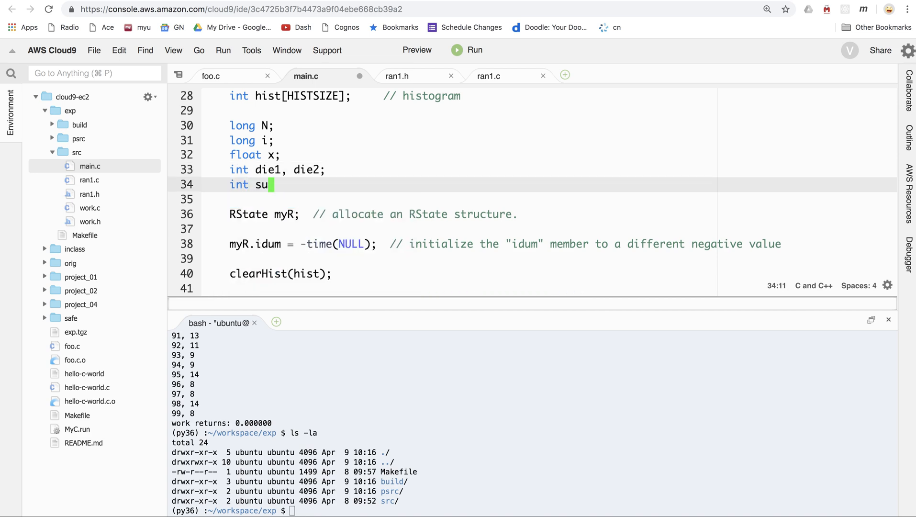
type("m;")
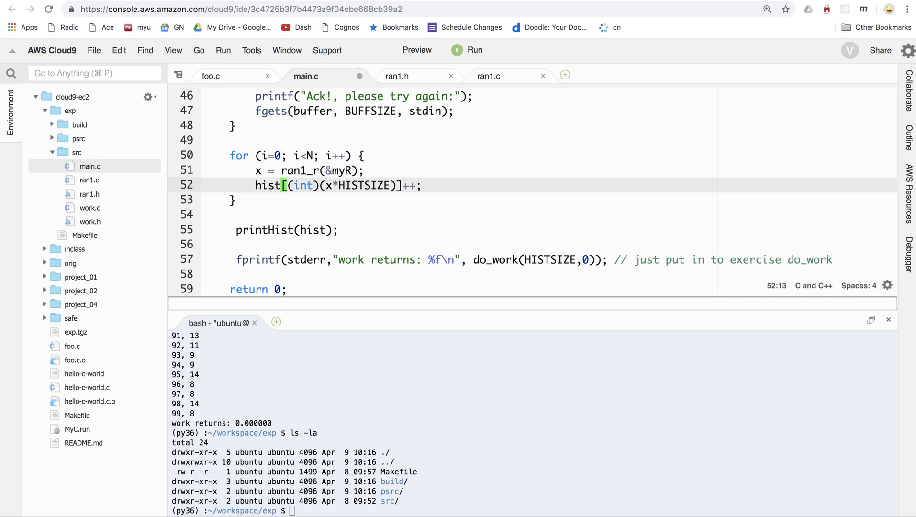
- Add a die1 assignment and a second x = ran1_r(&myR) call in the loop
type("die1 = ...")
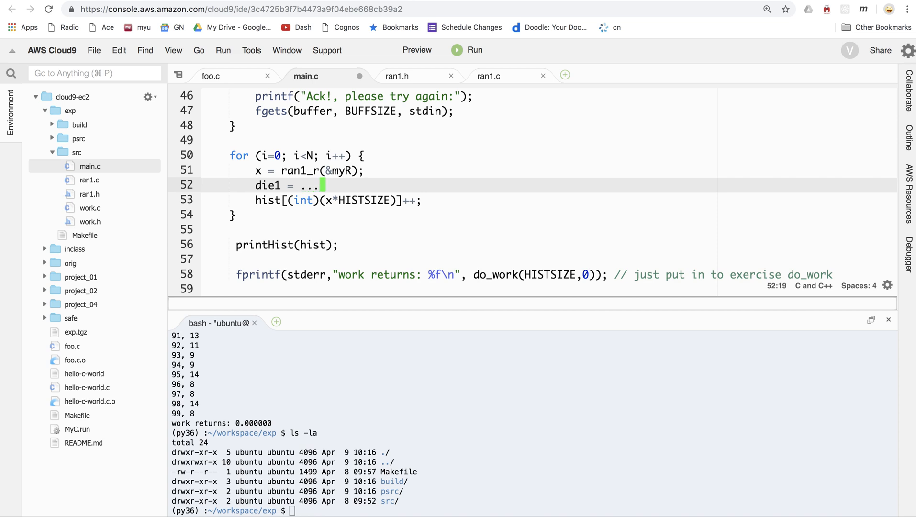
key("enter")
type("x =")
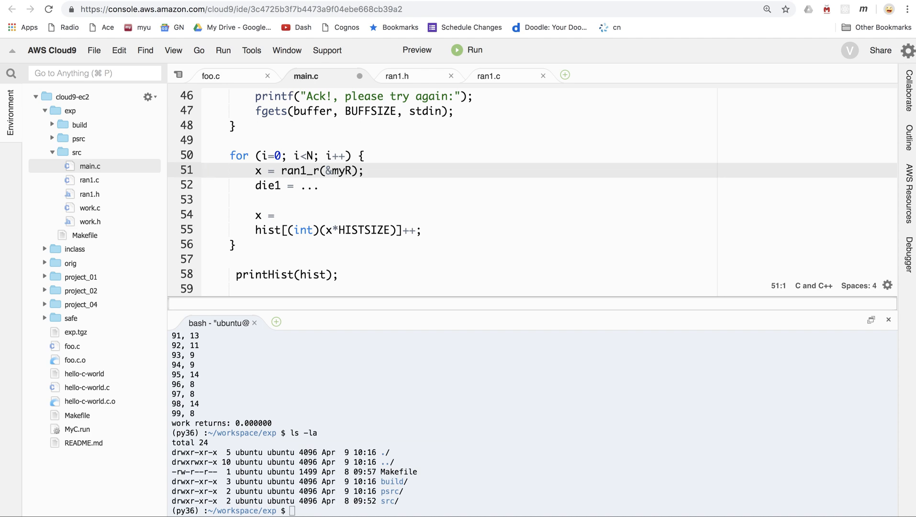
left_click(207, 170)
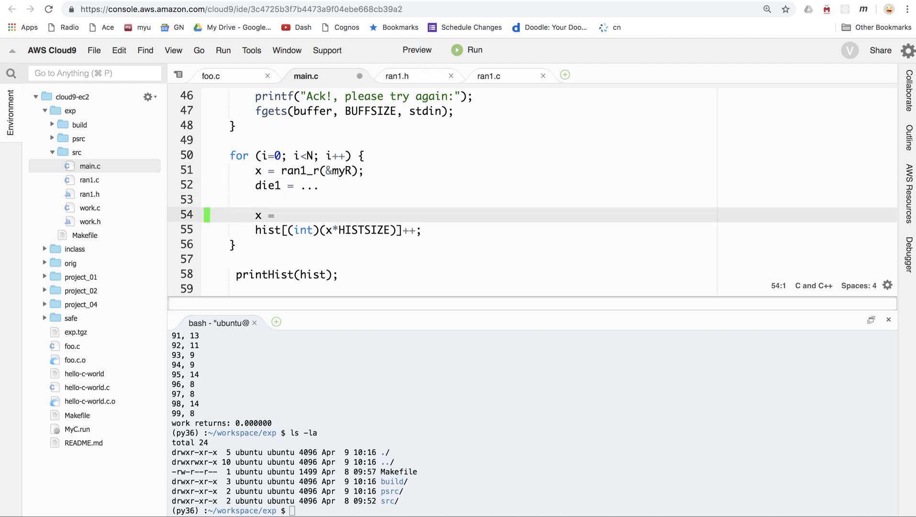
type("ran1_r(&myR);")
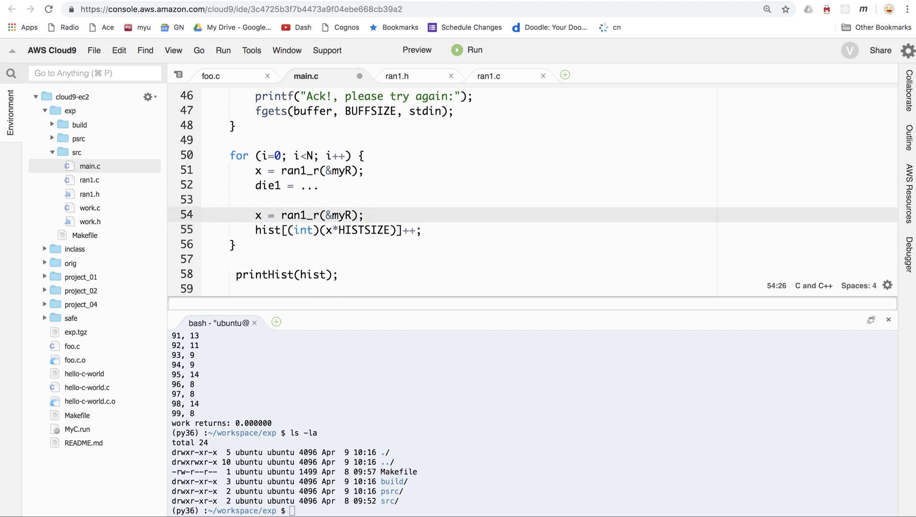
- Assign die2, compute sum = die1 + die2, and increment hist[sum - 2]
type("die2 = ..")
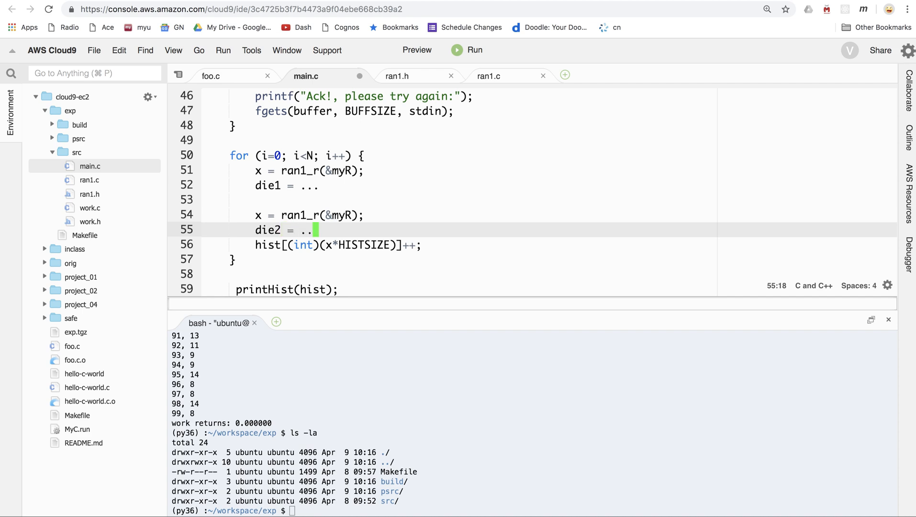
type("s")
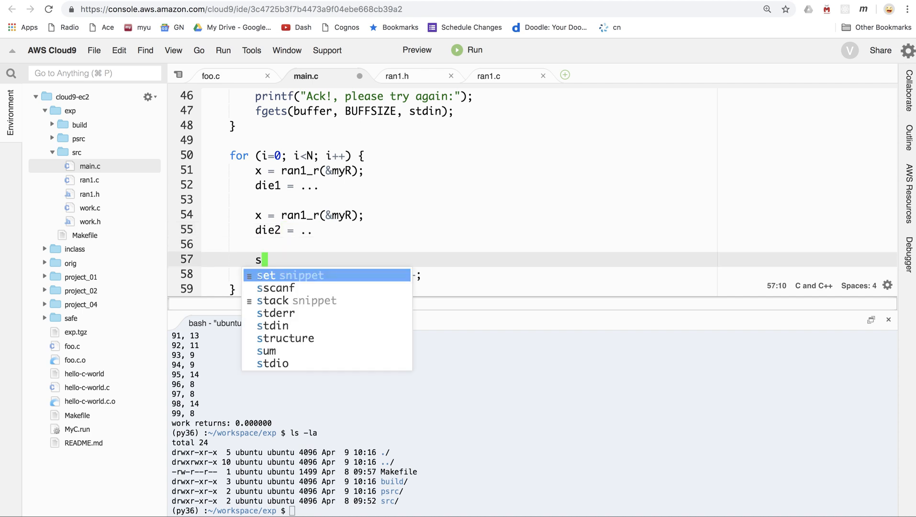
type("um = die")
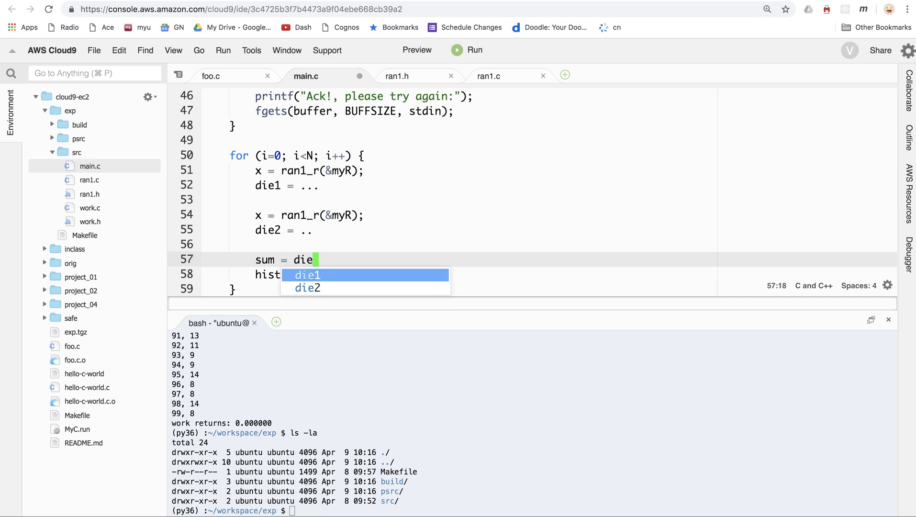
type("1 + id")
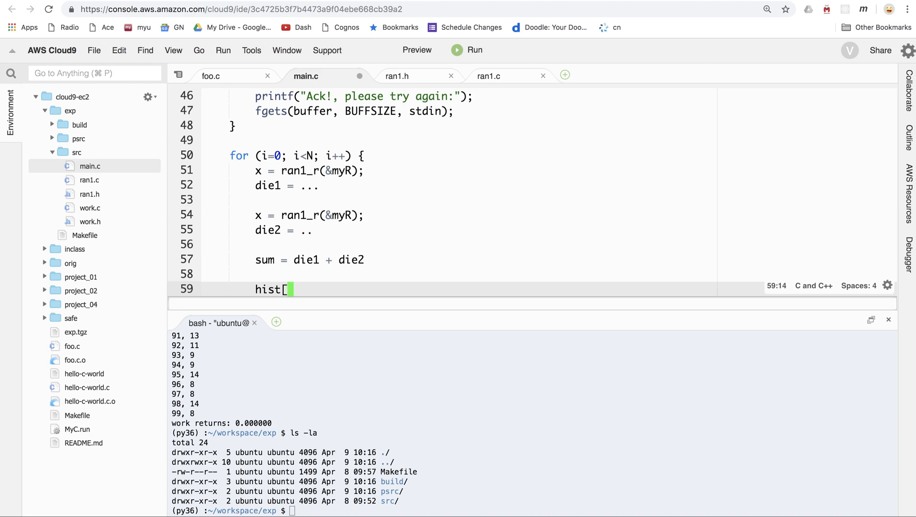
type("sum - 1")
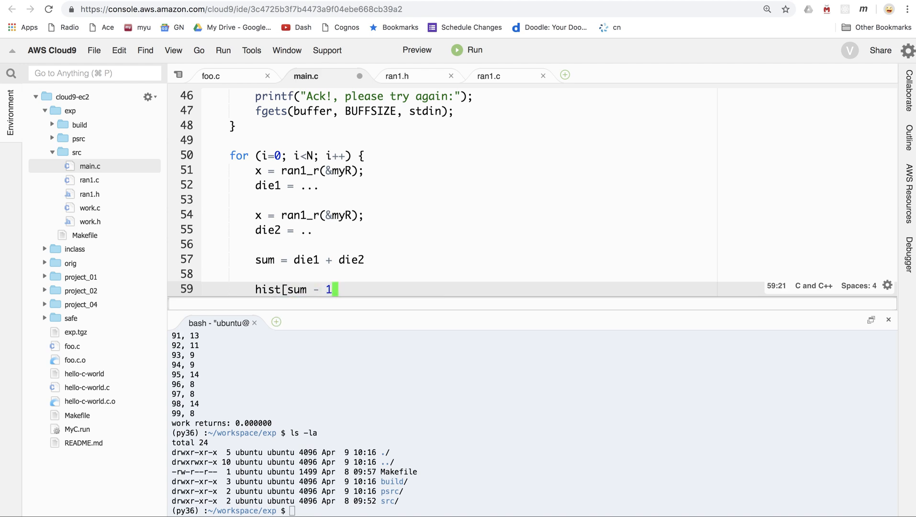
type("2]++")
left_click(460, 230)
type(".")
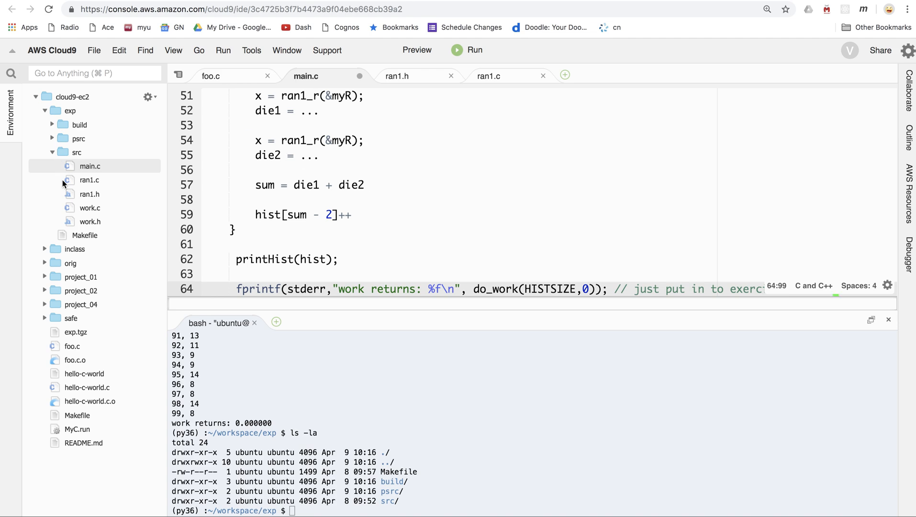
- Review work.c's do_work counting loops, then expand the psrc folder to list its Python files
left_click(89, 207)
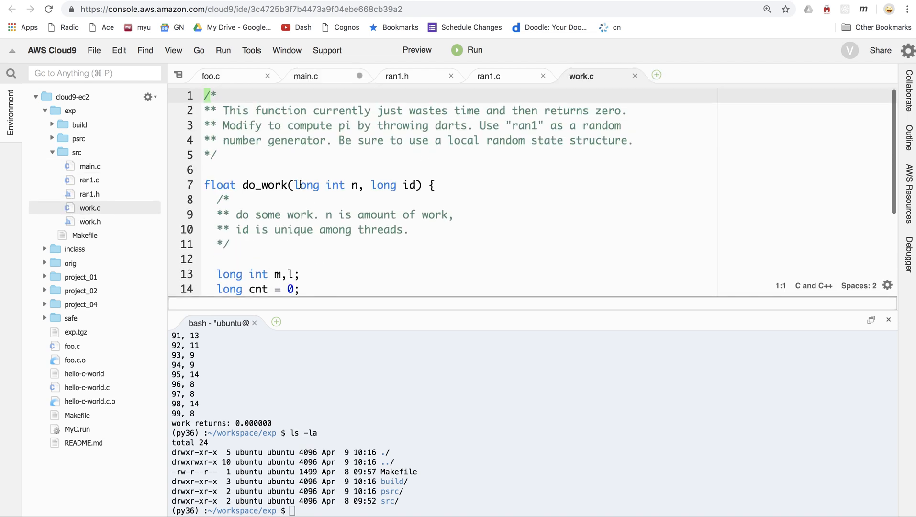
scroll("down", 3)
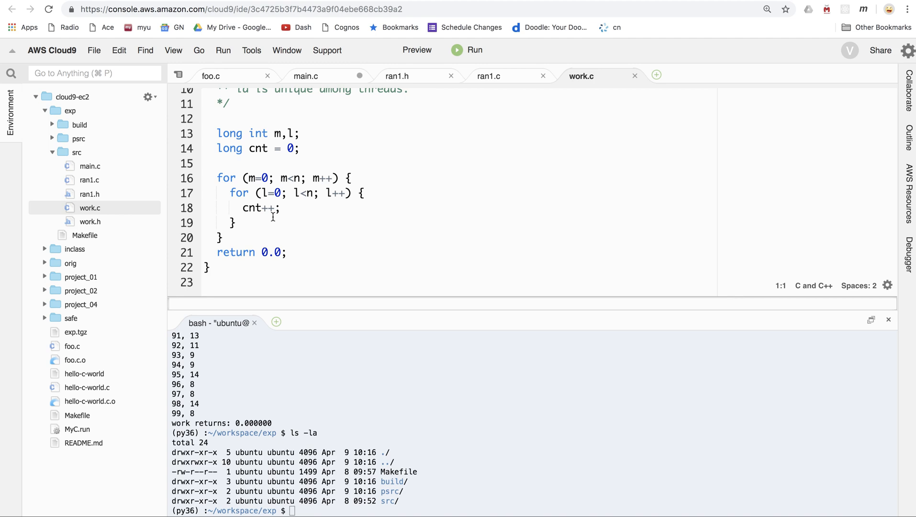
mouse_move(270, 193)
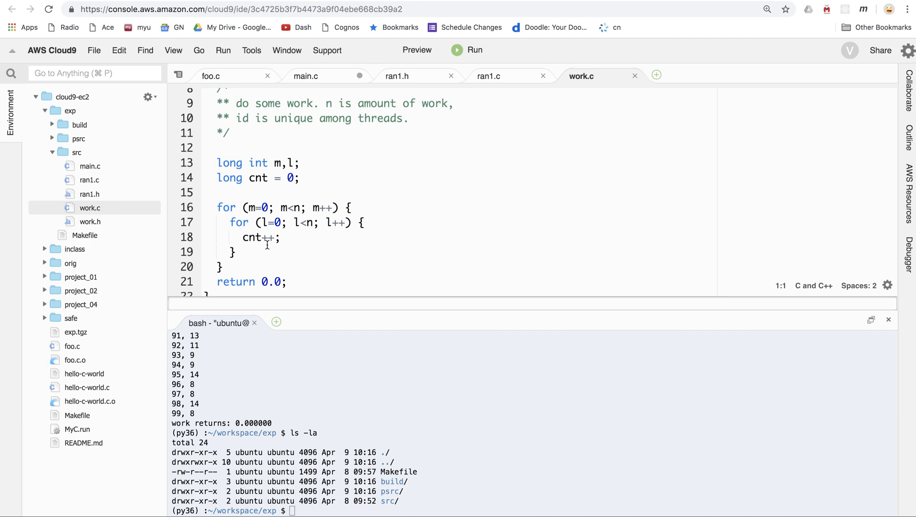
scroll("down", 3)
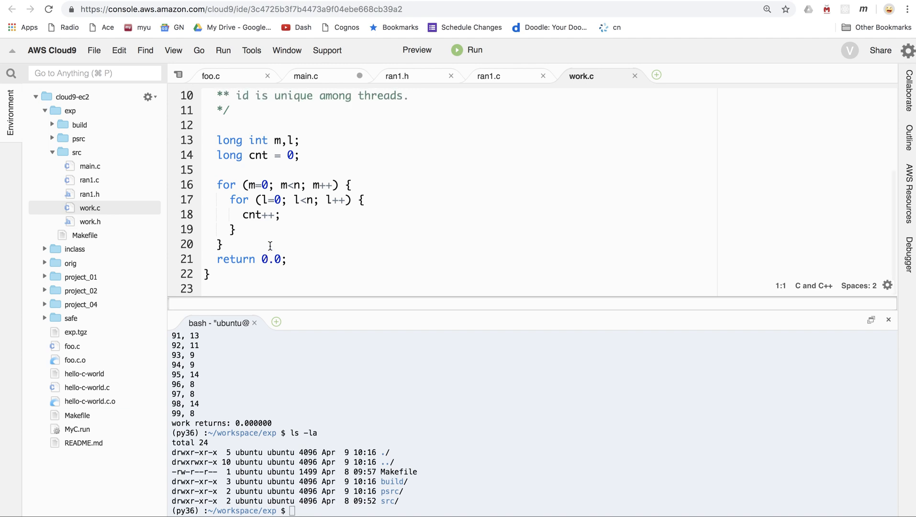
scroll("down", 3)
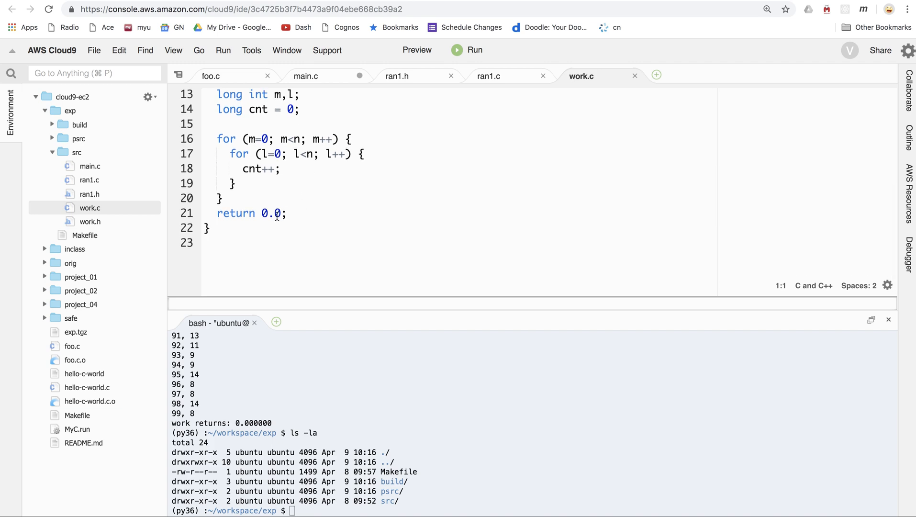
left_click(53, 138)
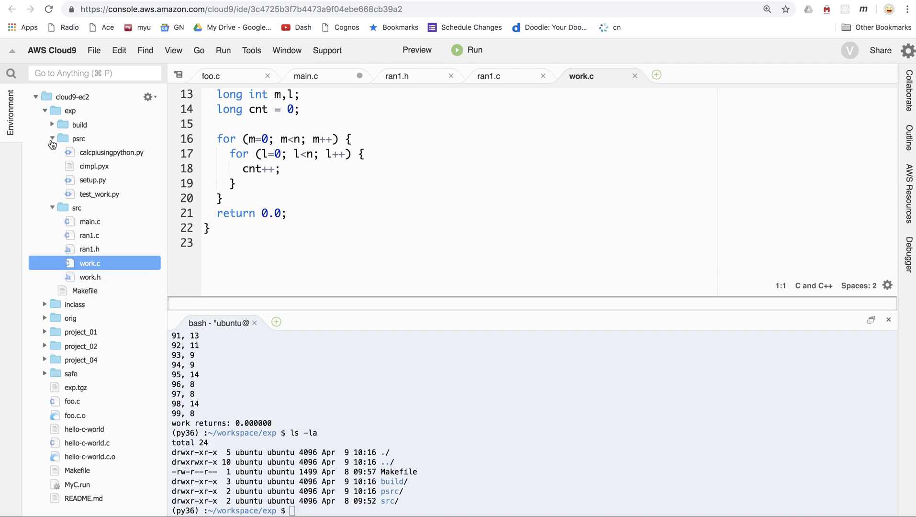
- Open calcpiusingpython.py from psrc and scroll through calcPi and calcPiNumpy
double_click(111, 152)
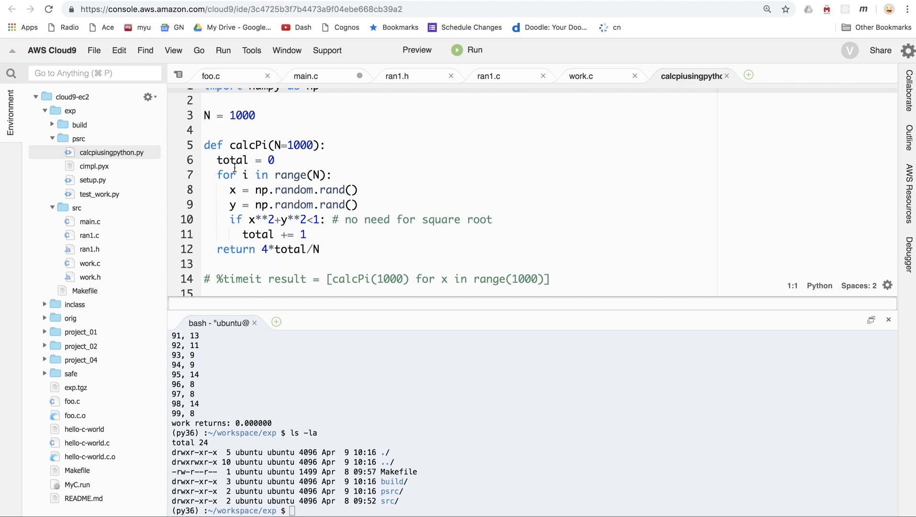
mouse_move(310, 180)
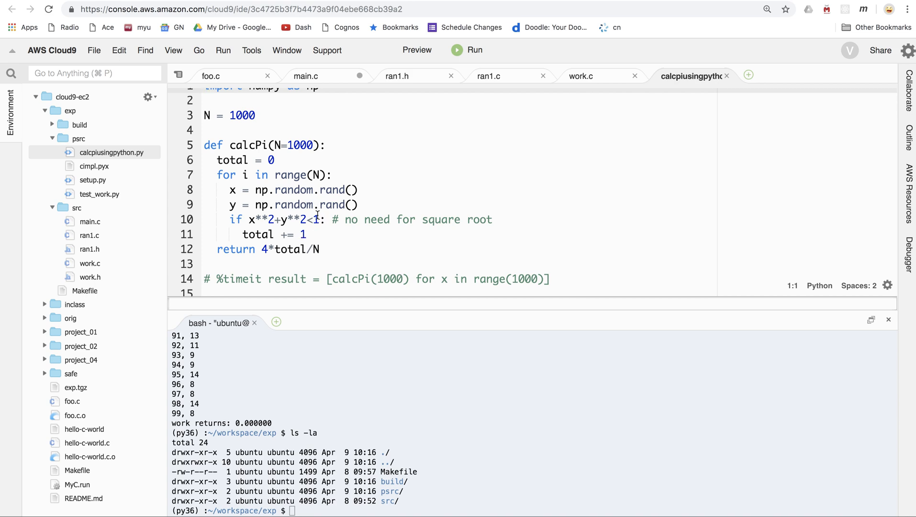
mouse_move(318, 215)
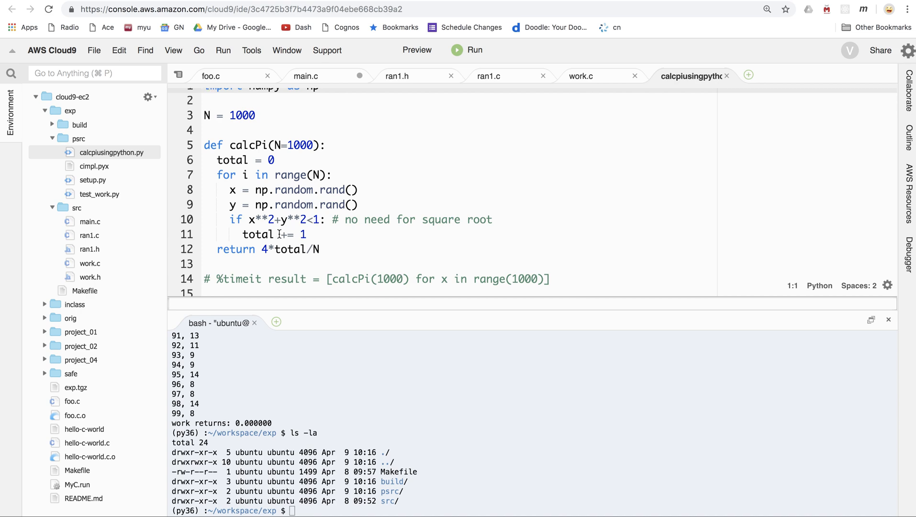
mouse_move(285, 249)
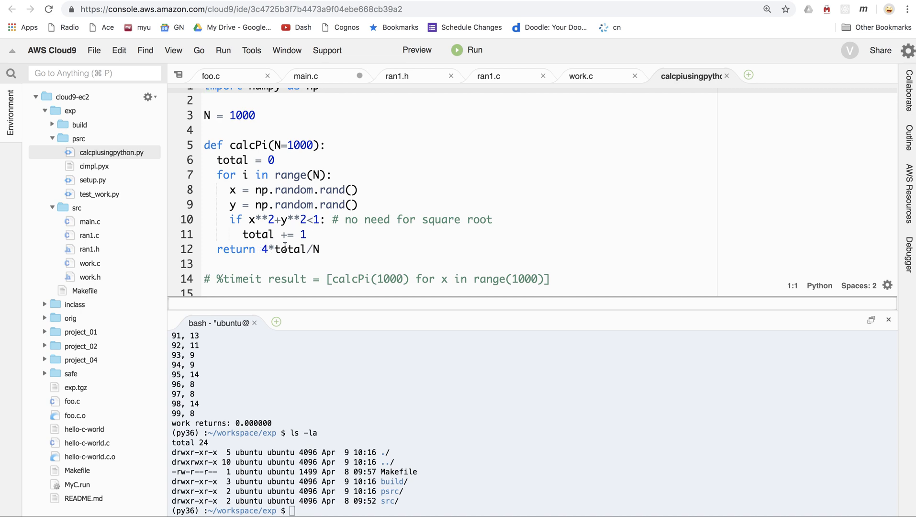
mouse_move(277, 263)
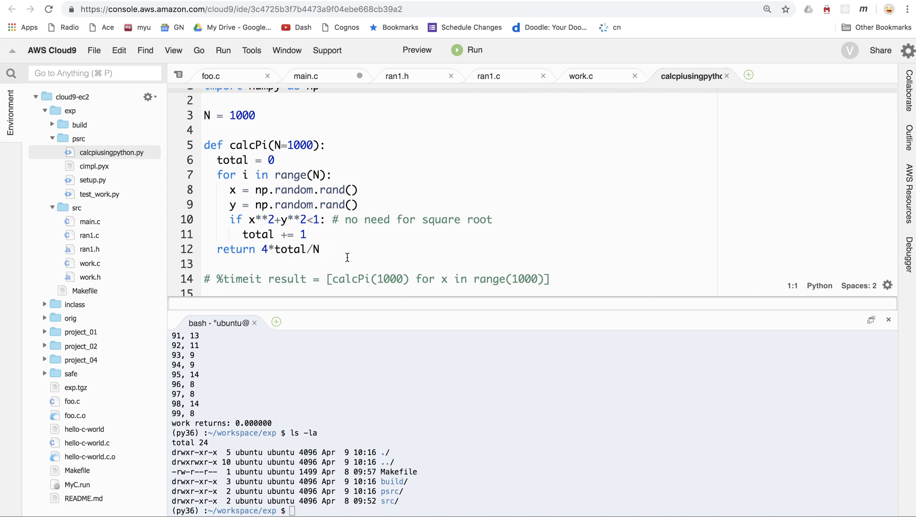
scroll("down", 3)
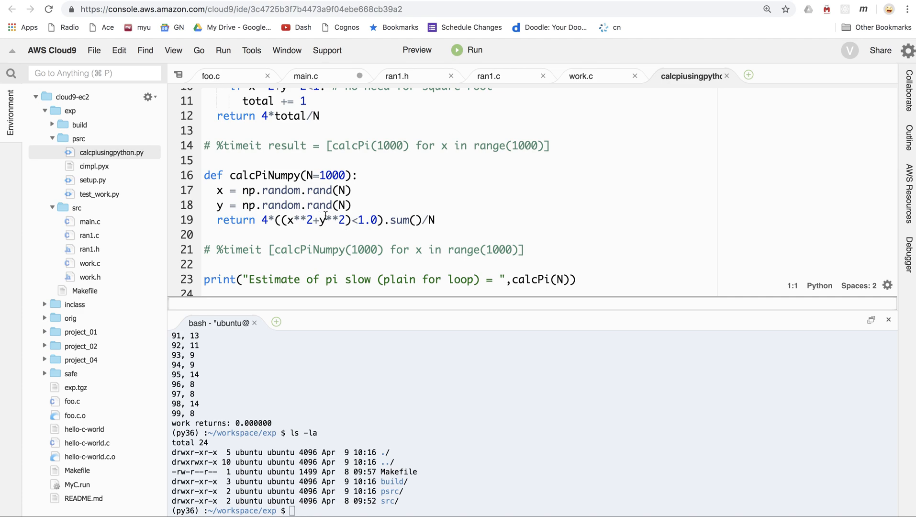
mouse_move(320, 234)
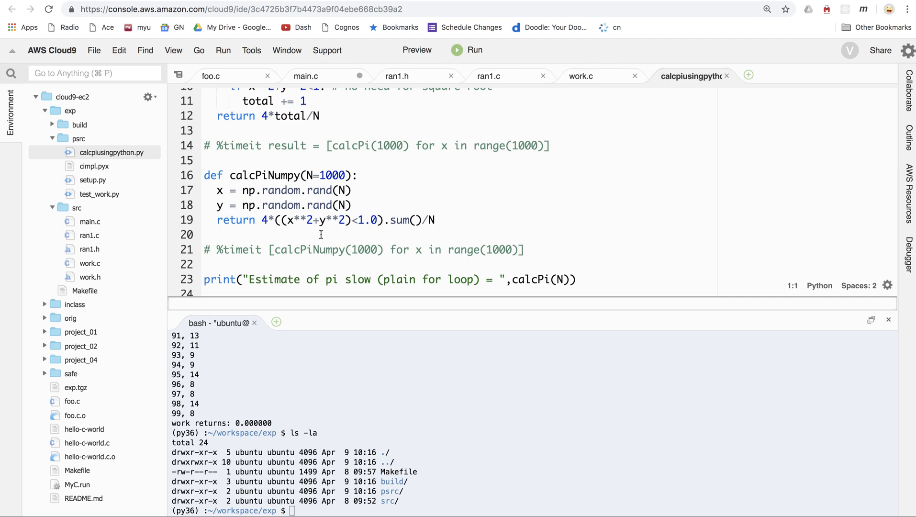
mouse_move(379, 230)
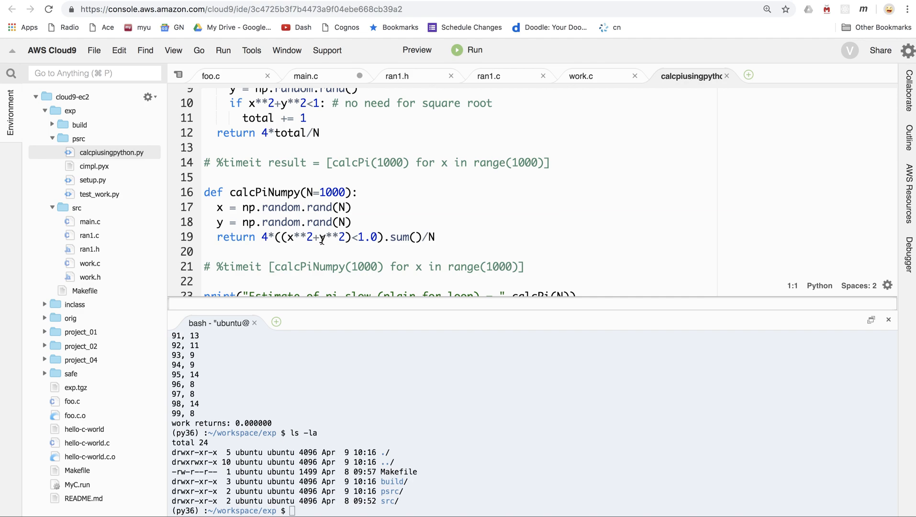
scroll("down", 3)
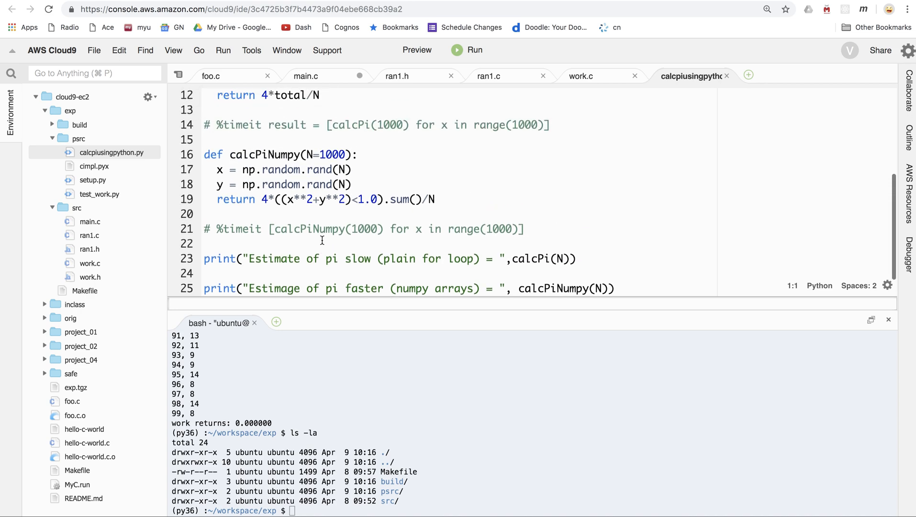
scroll("down", 3)
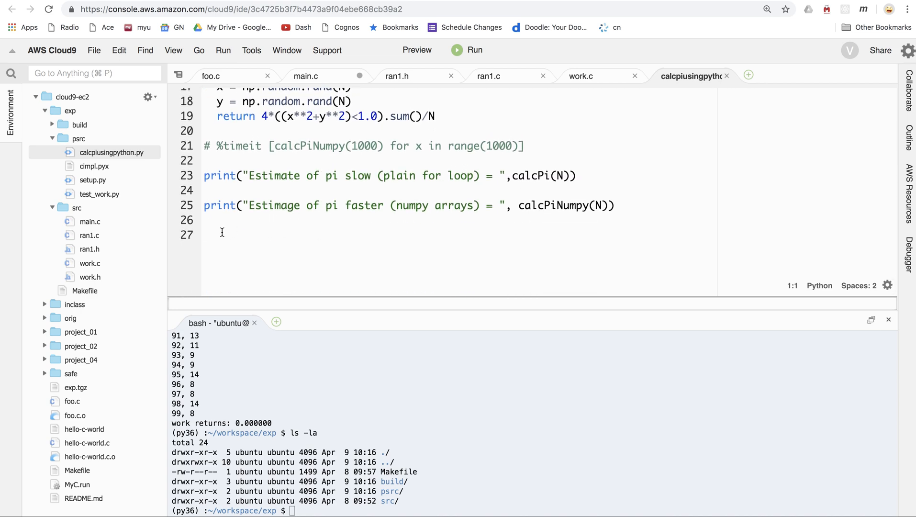
mouse_move(347, 251)
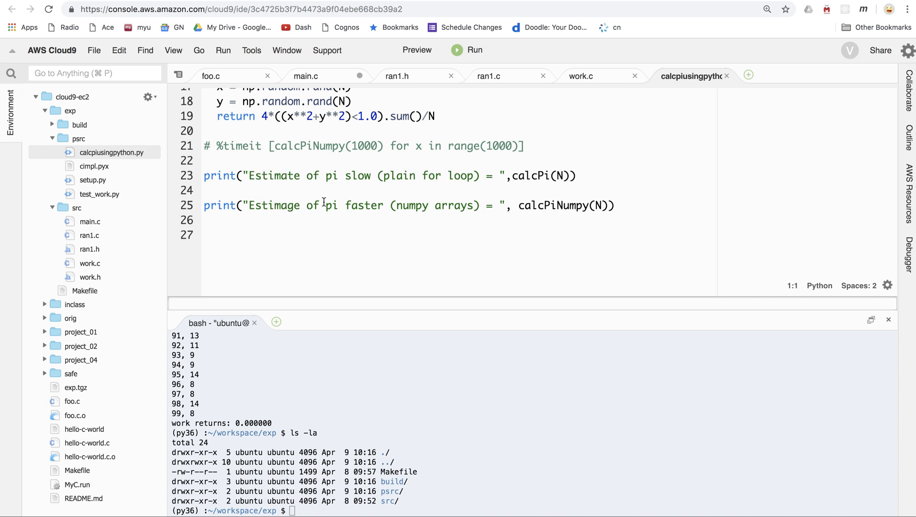
mouse_move(294, 231)
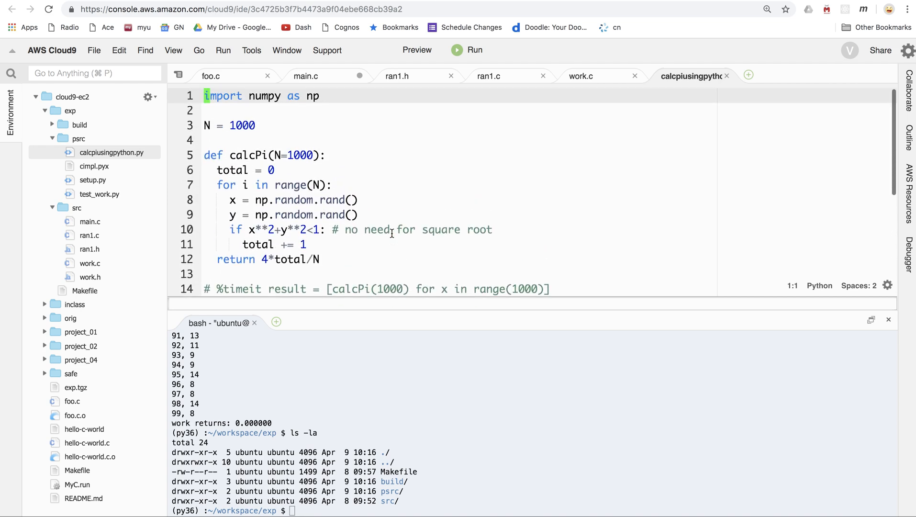
scroll("down", 3)
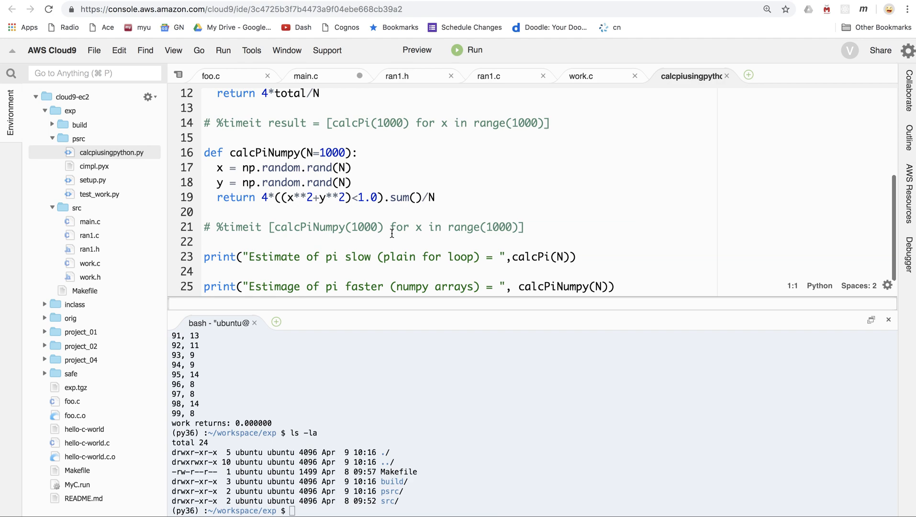
scroll("down", 3)
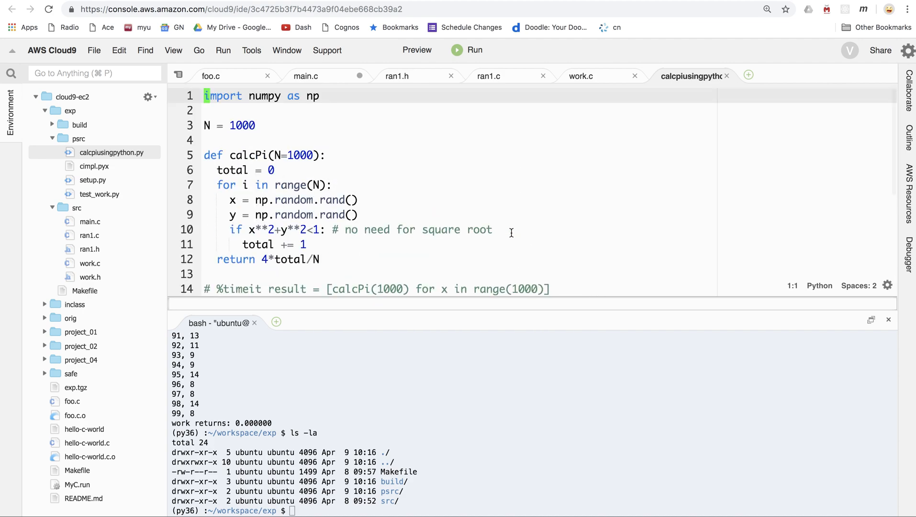
mouse_move(487, 228)
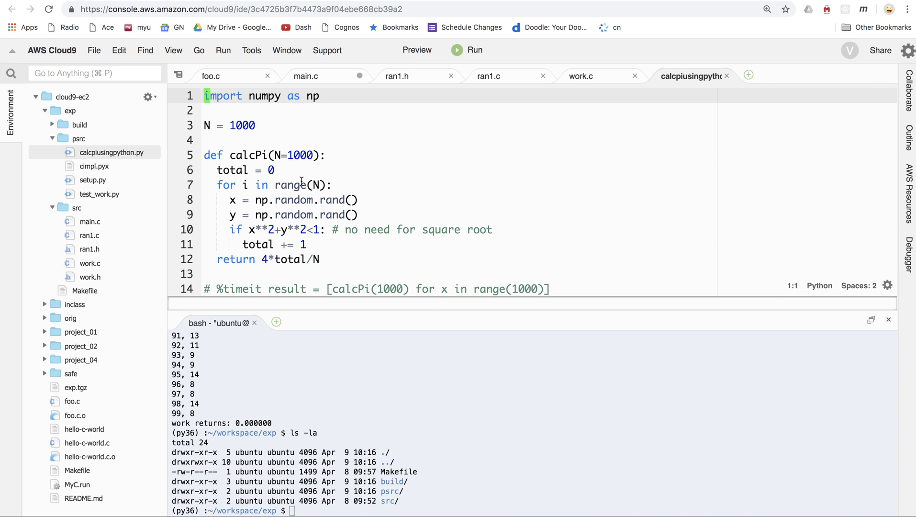
scroll("down", 3)
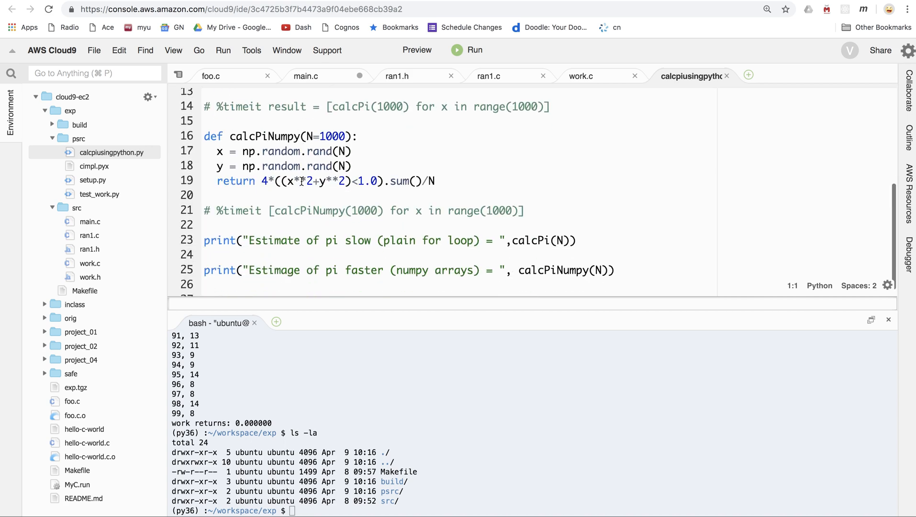
scroll("down", 3)
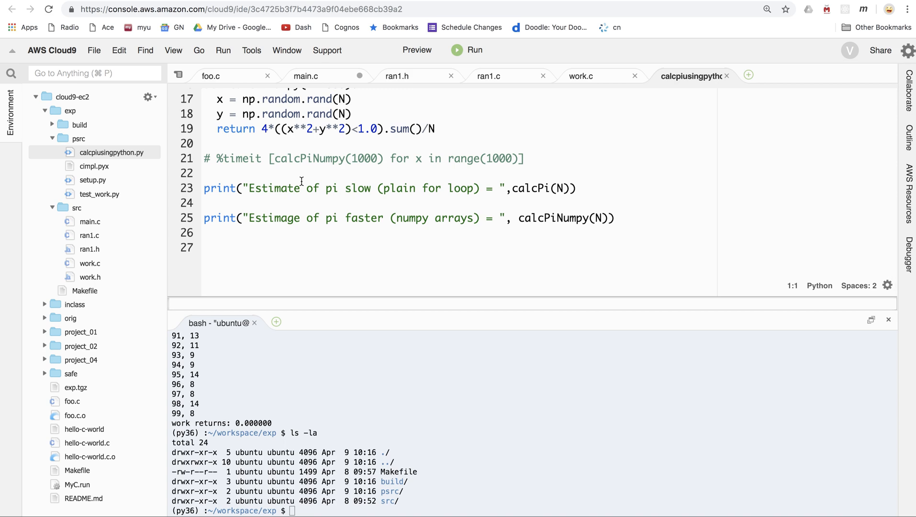
mouse_move(301, 181)
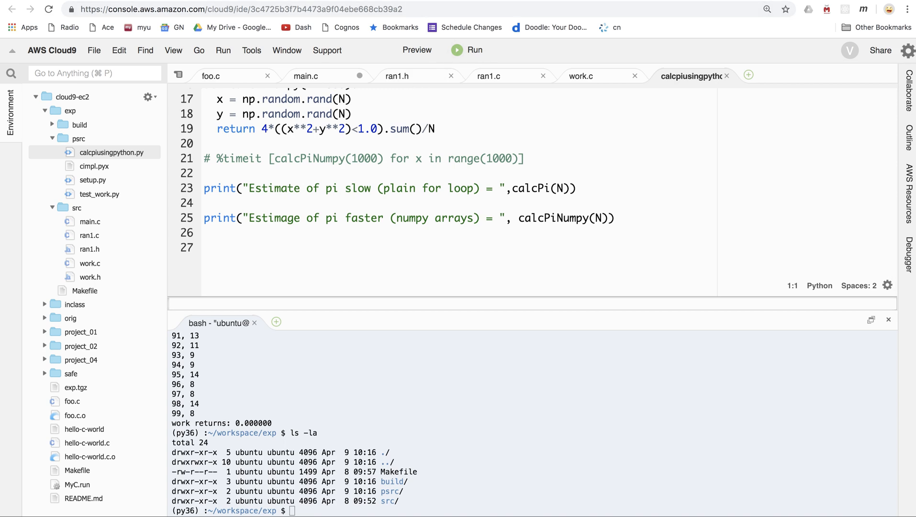